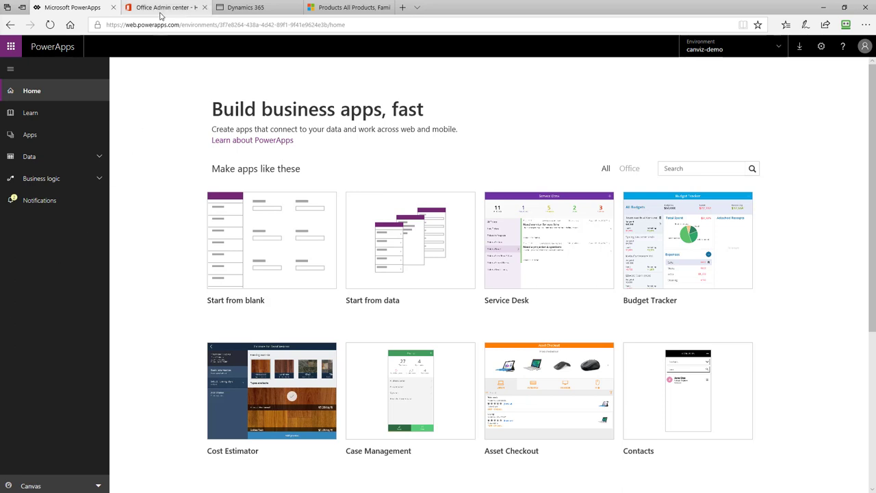
Open the Dynamics 365 Administration Center from the Office 365 Admin center.
{"action": "left_click", "coordinate": [164, 7]}
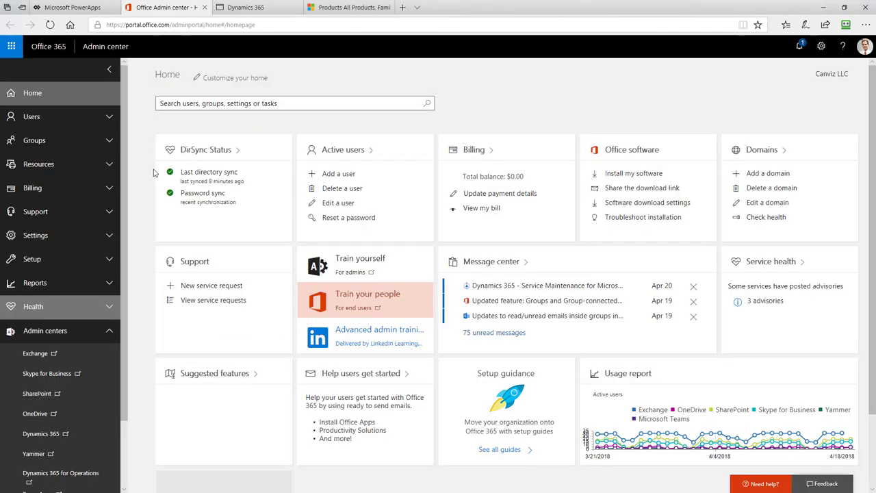
{"action": "mouse_move", "coordinate": [41, 433]}
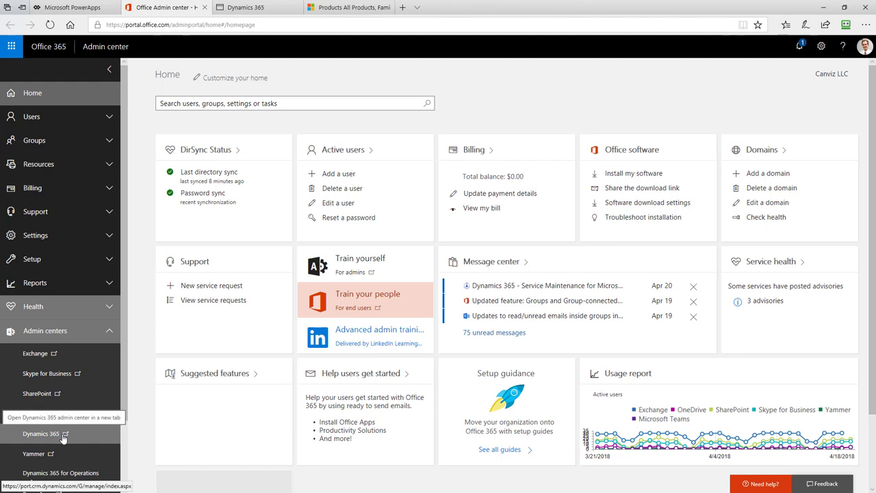
{"action": "left_click", "coordinate": [41, 434]}
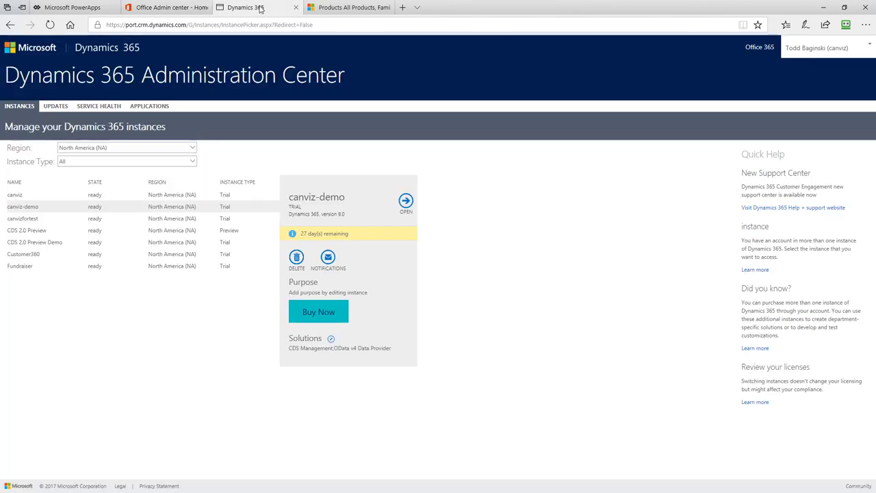
{"action": "mouse_move", "coordinate": [106, 210]}
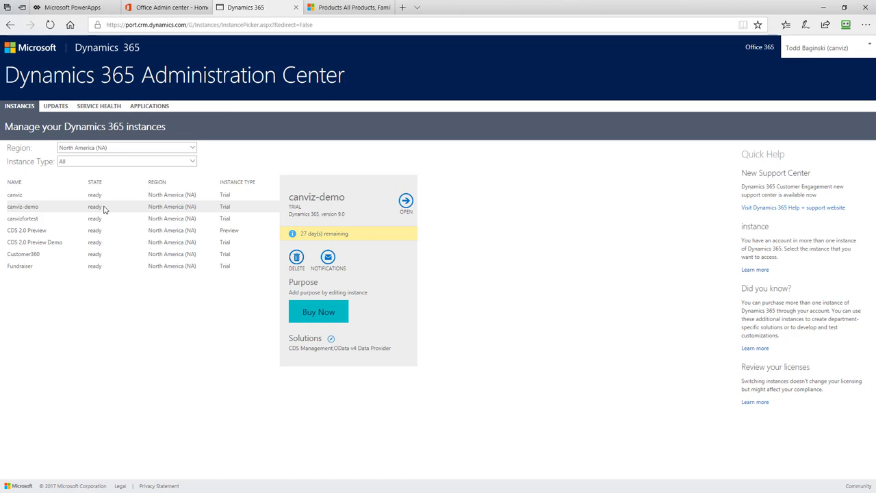
{"action": "mouse_move", "coordinate": [114, 212]}
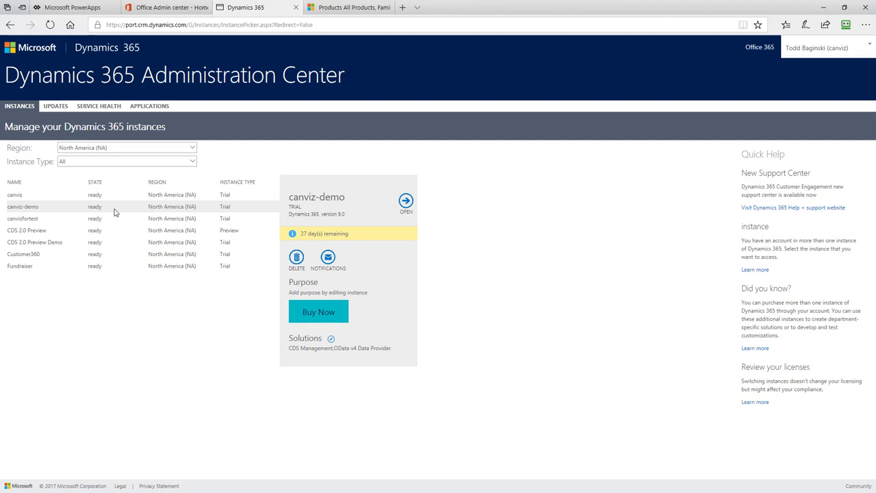
{"action": "mouse_move", "coordinate": [212, 211]}
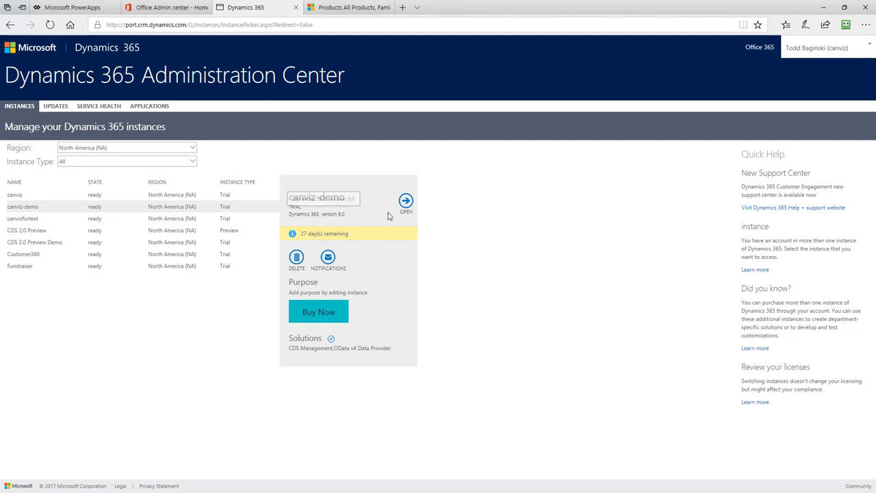
{"action": "mouse_move", "coordinate": [406, 200]}
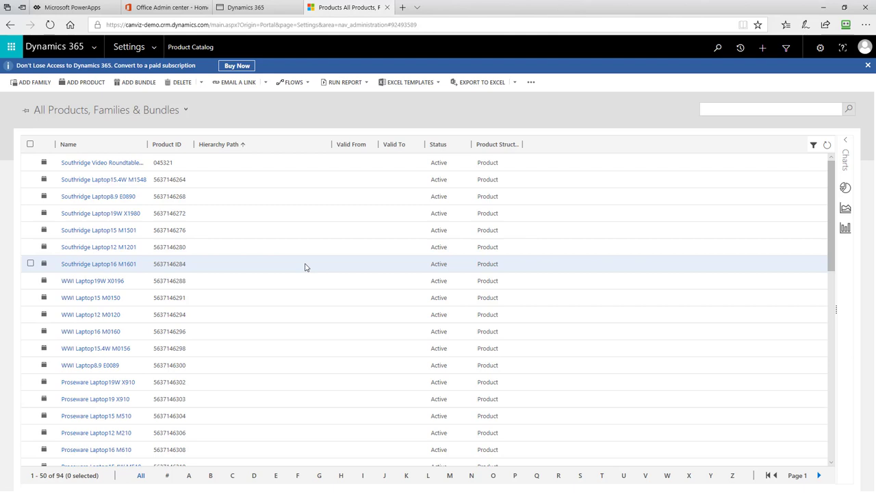
Search and scroll through the 94 records in All Products, Families & Bundles.
{"action": "left_click", "coordinate": [770, 109]}
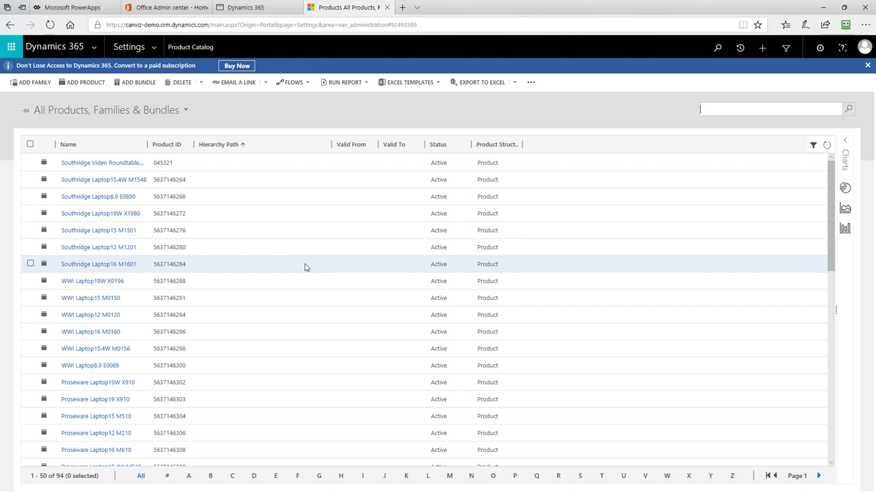
{"action": "scroll", "scroll_direction": "down", "scroll_amount": 3}
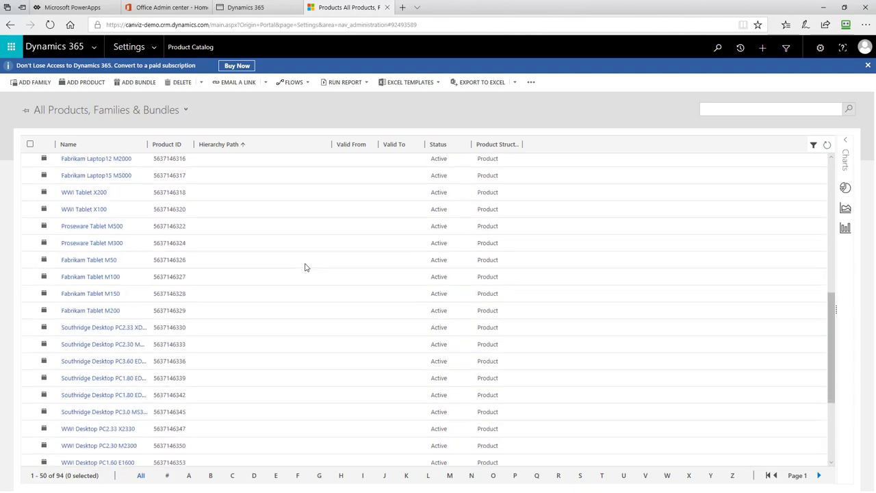
{"action": "scroll", "scroll_direction": "down", "scroll_amount": 3}
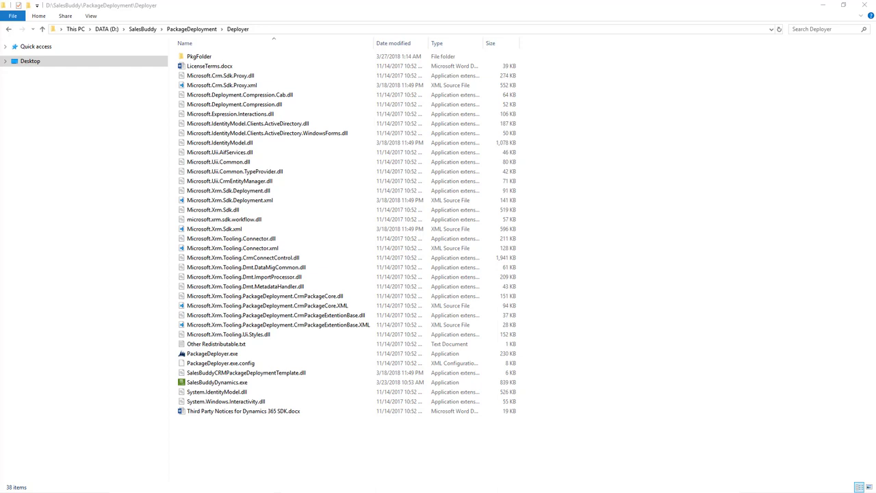
Run PackageDeployer.exe and continue past its welcome screen.
{"action": "left_click", "coordinate": [213, 354]}
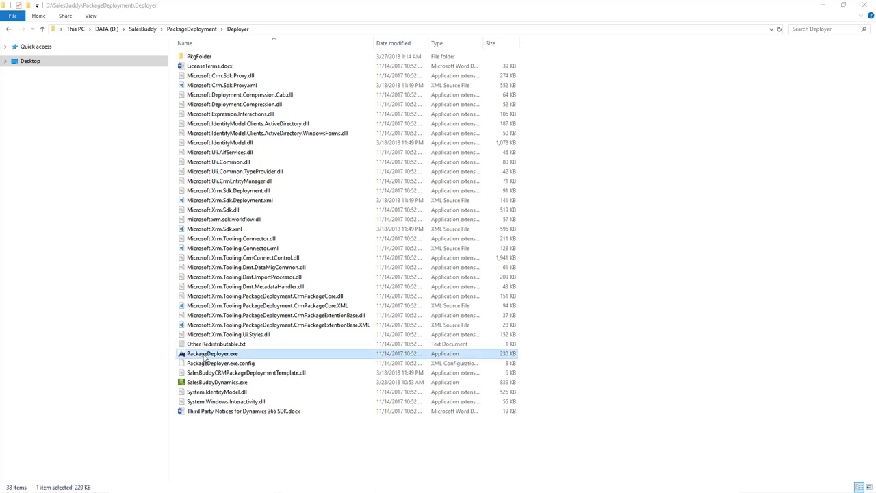
{"action": "left_click", "coordinate": [212, 353]}
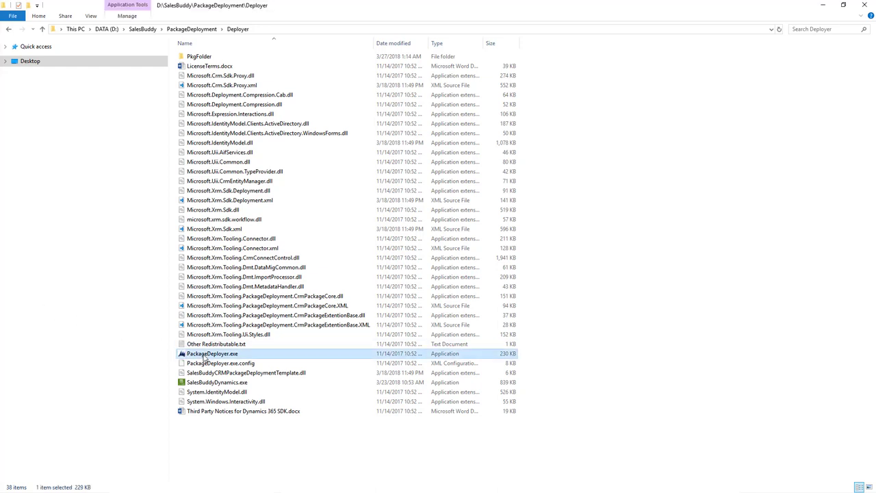
{"action": "double_click", "coordinate": [212, 353]}
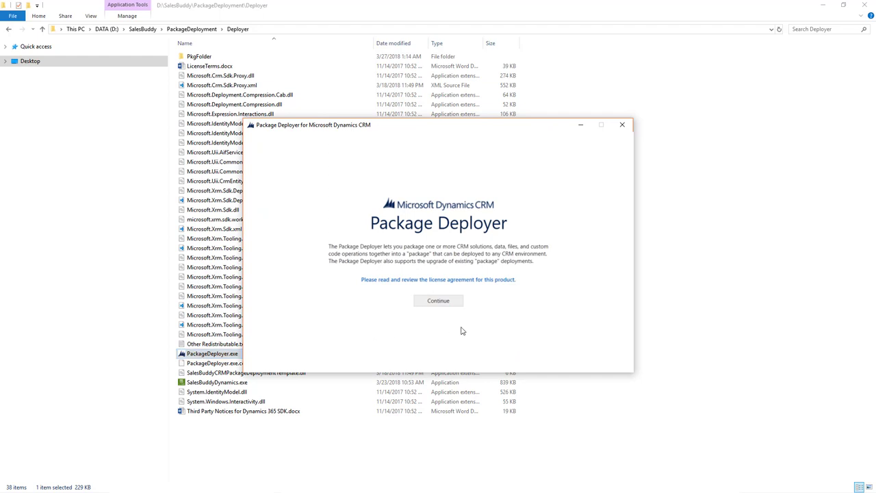
{"action": "mouse_move", "coordinate": [463, 343]}
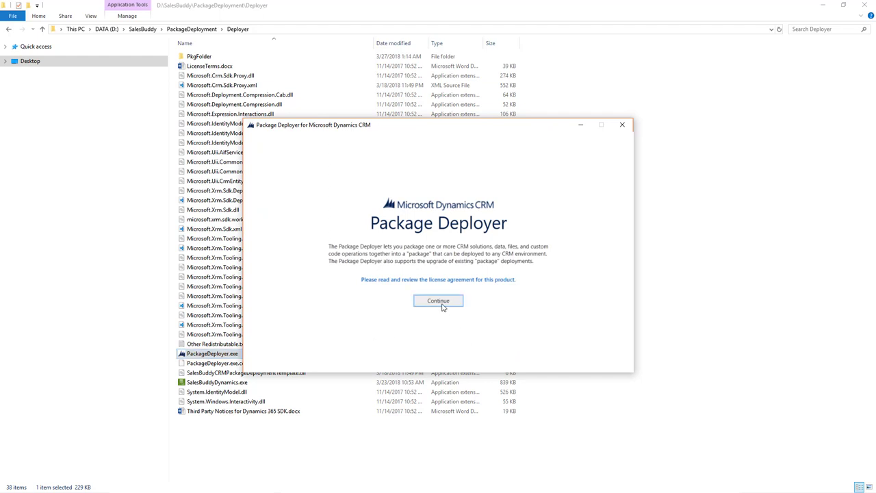
{"action": "left_click", "coordinate": [438, 301]}
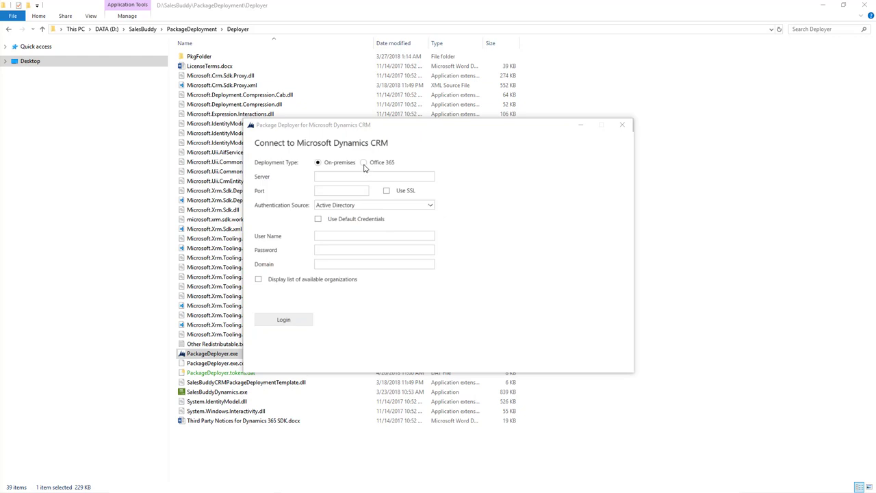
{"action": "left_click", "coordinate": [364, 162]}
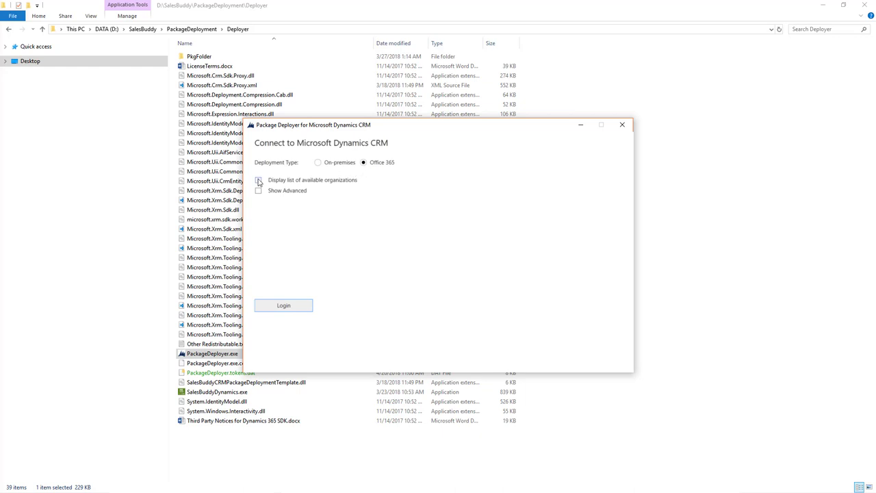
{"action": "left_click", "coordinate": [259, 180]}
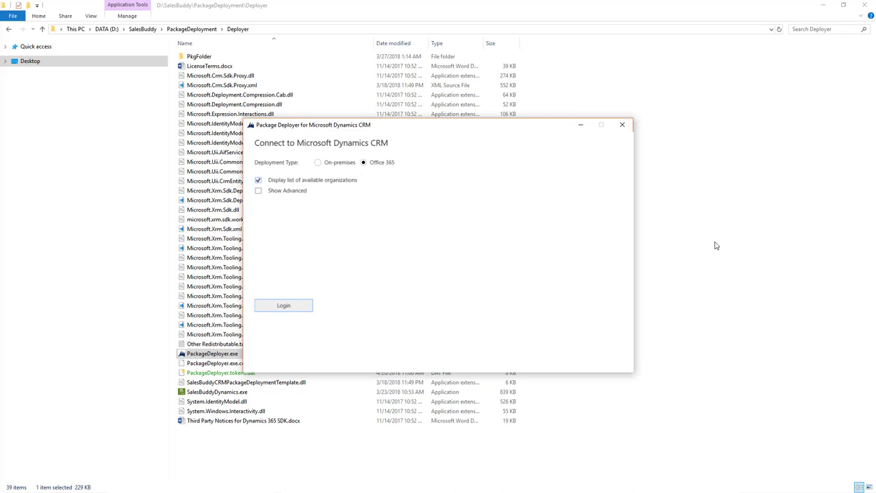
{"action": "left_click", "coordinate": [259, 190]}
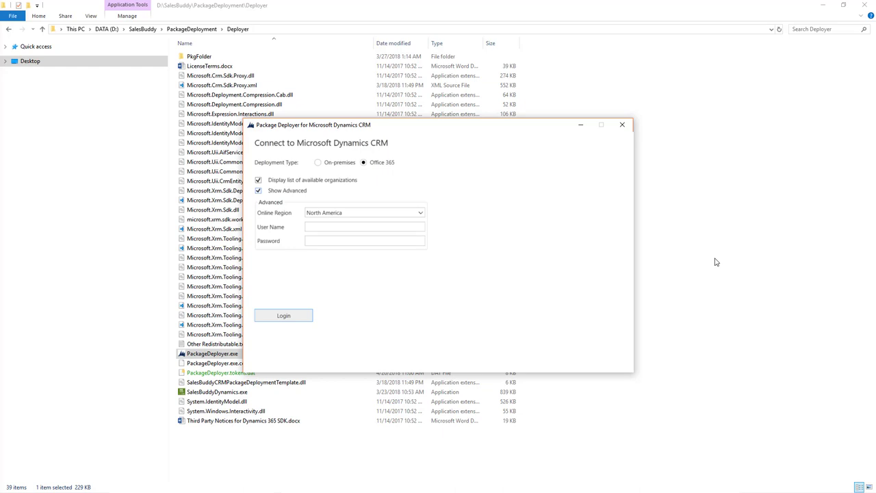
{"action": "mouse_move", "coordinate": [317, 218]}
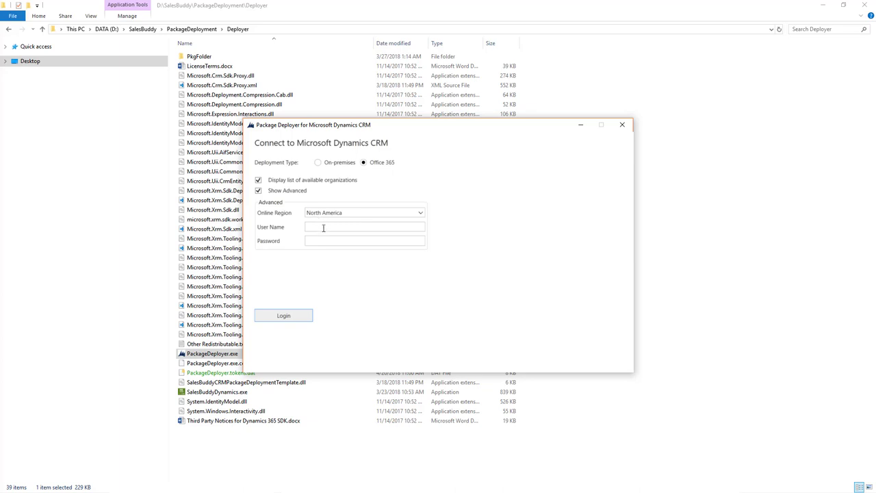
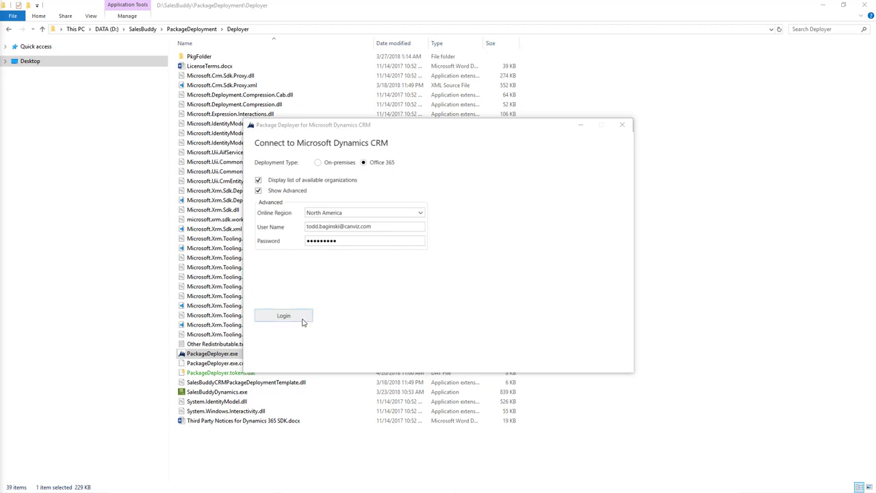
{"action": "left_click", "coordinate": [284, 315]}
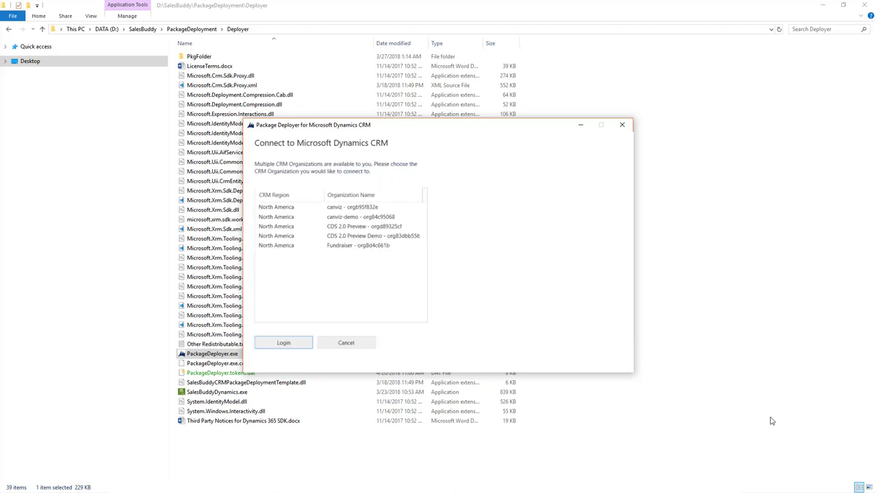
Select the canviz-demo organization and log in to it.
{"action": "left_click", "coordinate": [363, 226]}
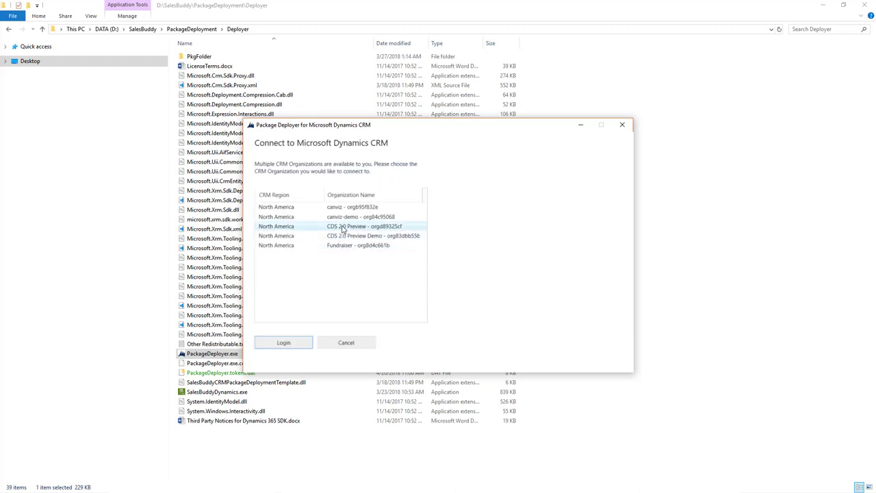
{"action": "left_click", "coordinate": [361, 217]}
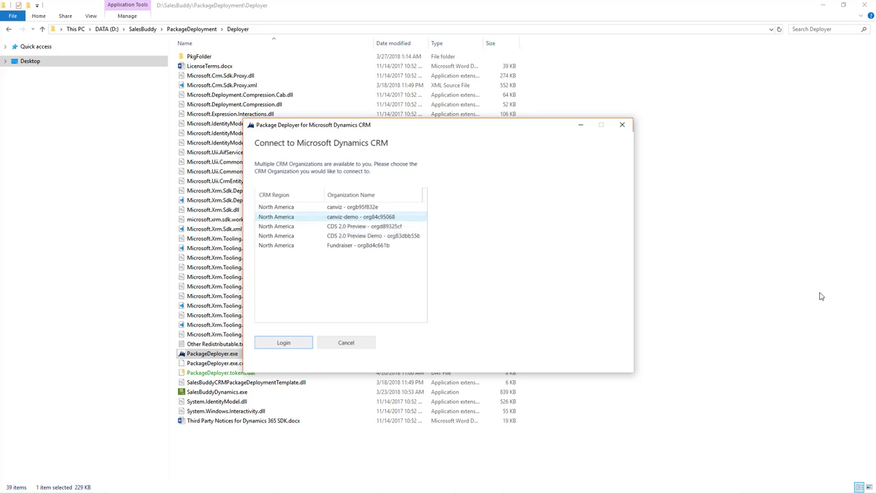
{"action": "mouse_move", "coordinate": [300, 342]}
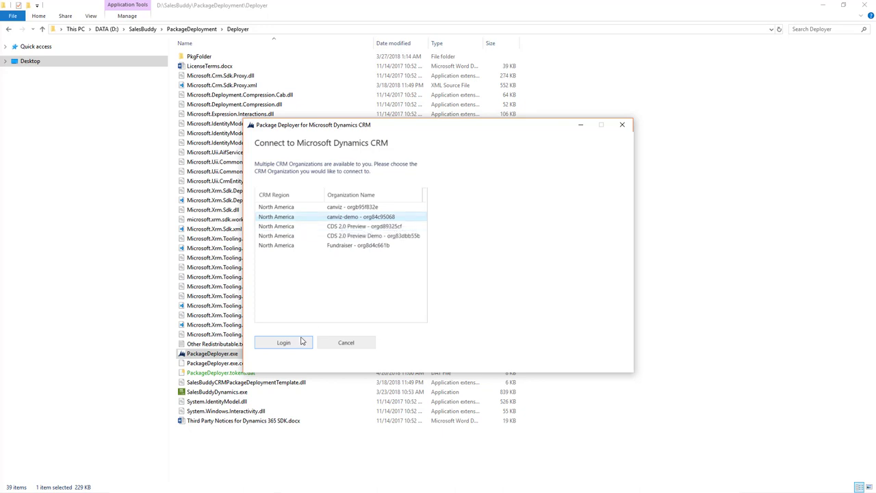
{"action": "left_click", "coordinate": [283, 343]}
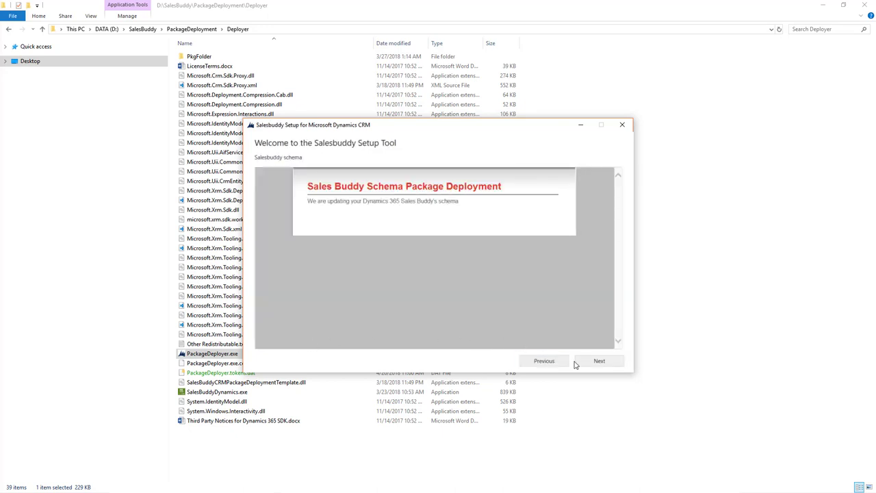
Advance through the welcome, Ready to Install and configuration pages to install Salesbuddy.
{"action": "left_click", "coordinate": [599, 361]}
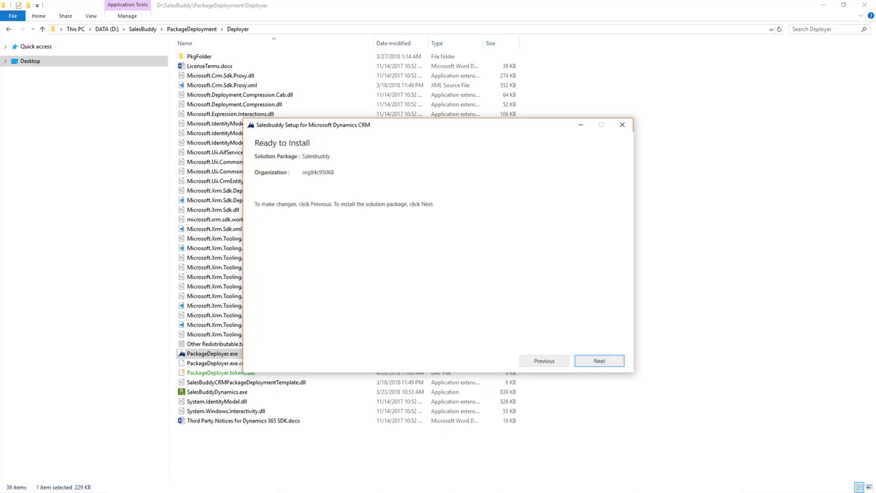
{"action": "left_click", "coordinate": [600, 360]}
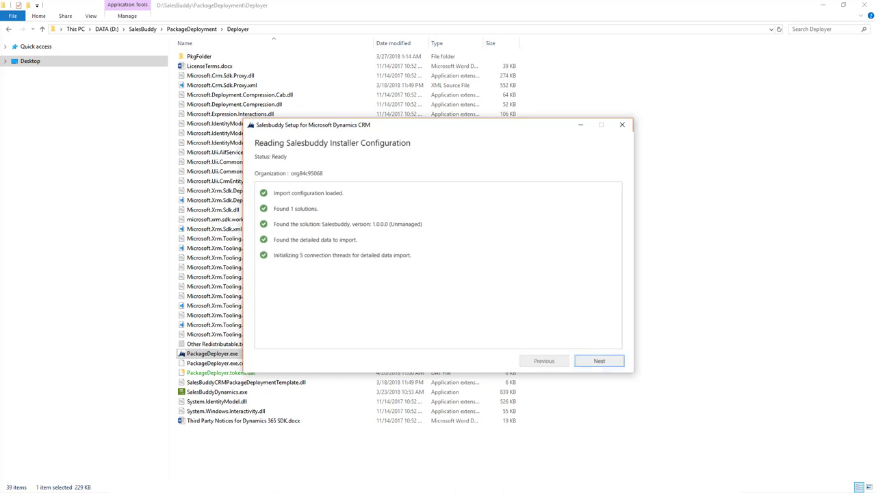
{"action": "left_click", "coordinate": [598, 361]}
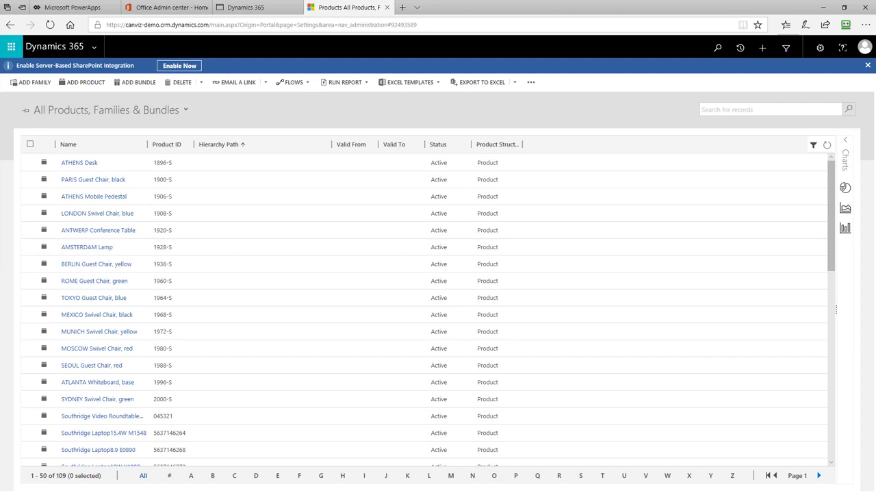
{"action": "mouse_move", "coordinate": [61, 485]}
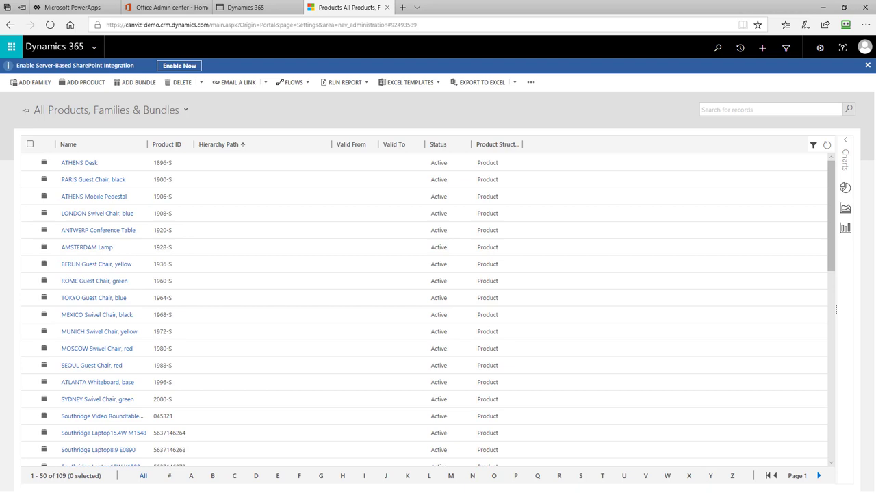
Switch back to the Microsoft PowerApps browser tab.
{"action": "left_click", "coordinate": [69, 8]}
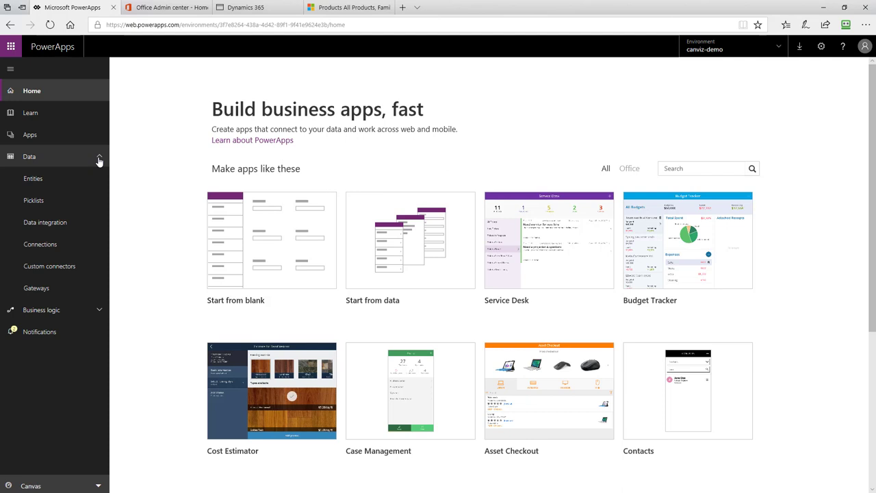
Create a Dynamics 365 connection in canviz-demo using the signed-in work account.
{"action": "left_click", "coordinate": [41, 244]}
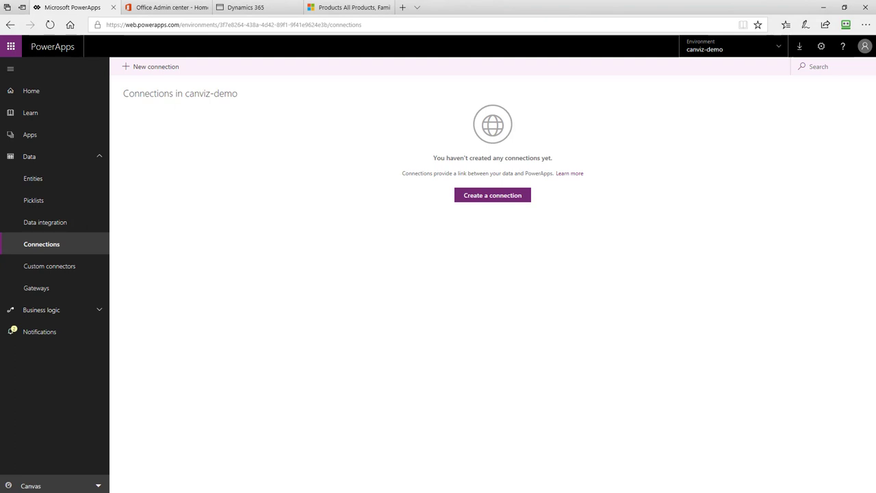
{"action": "left_click", "coordinate": [155, 66]}
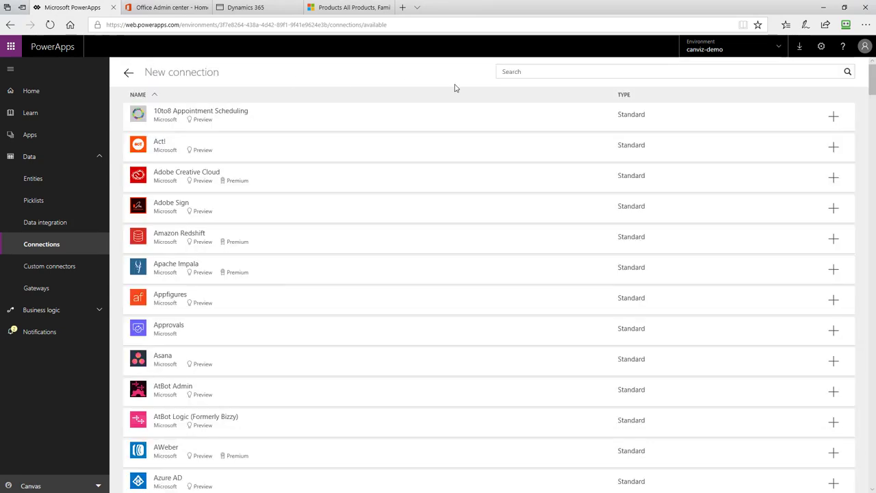
{"action": "type", "text": "Dynamics"}
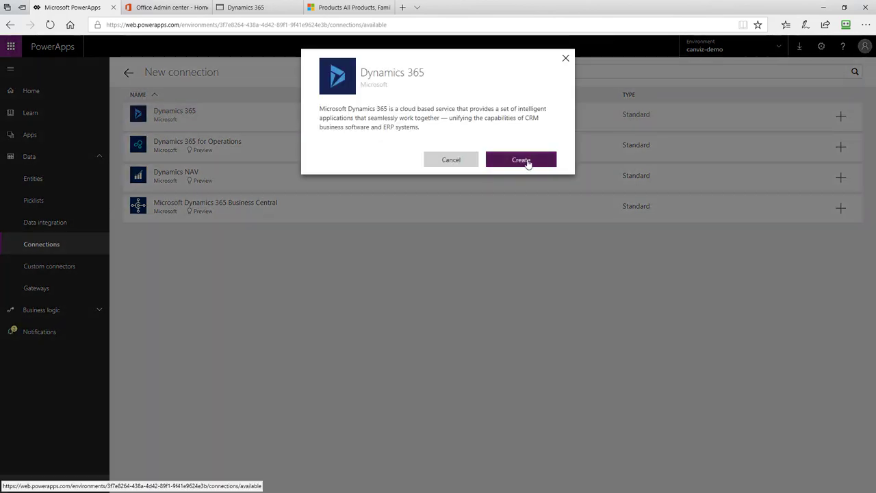
{"action": "left_click", "coordinate": [520, 159]}
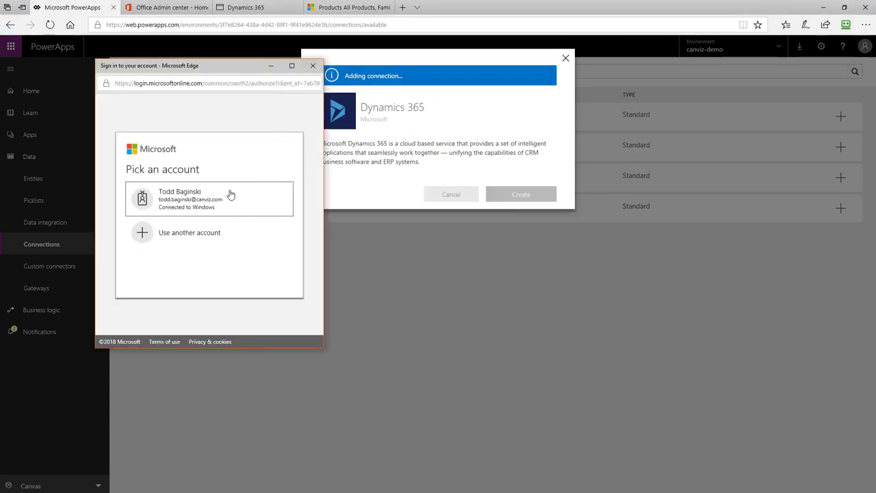
{"action": "left_click", "coordinate": [209, 199]}
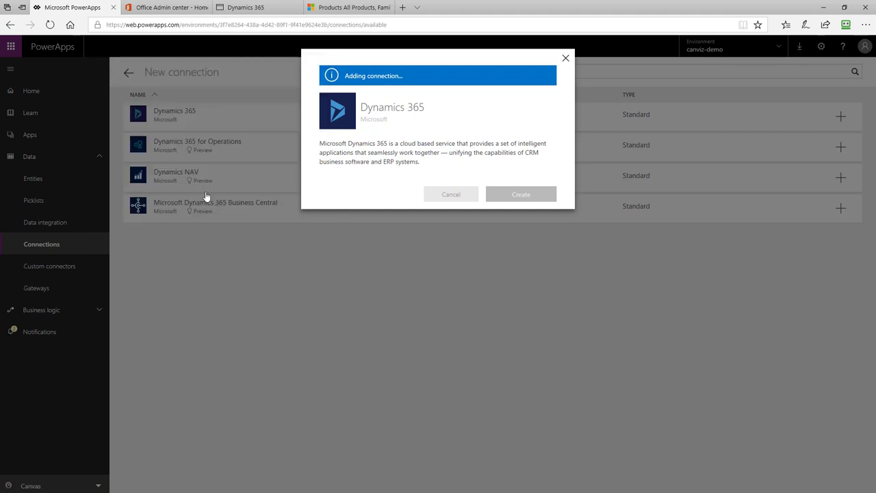
{"action": "left_click", "coordinate": [521, 193]}
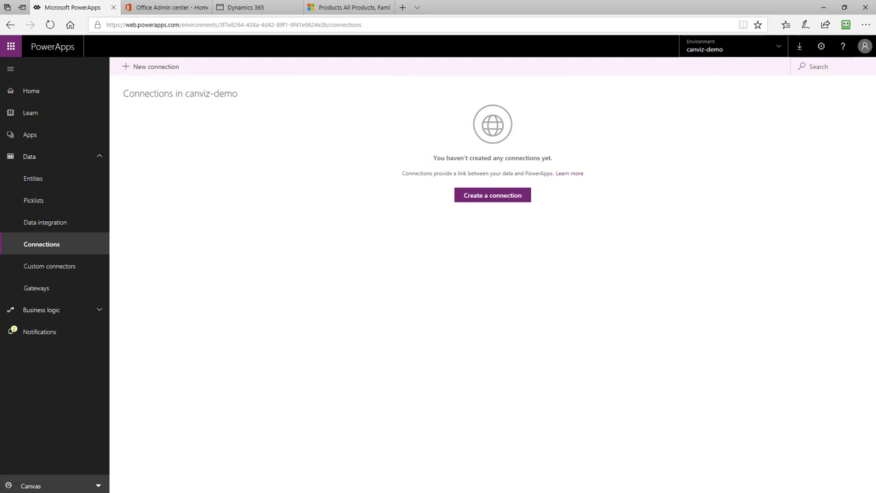
{"action": "mouse_move", "coordinate": [239, 117]}
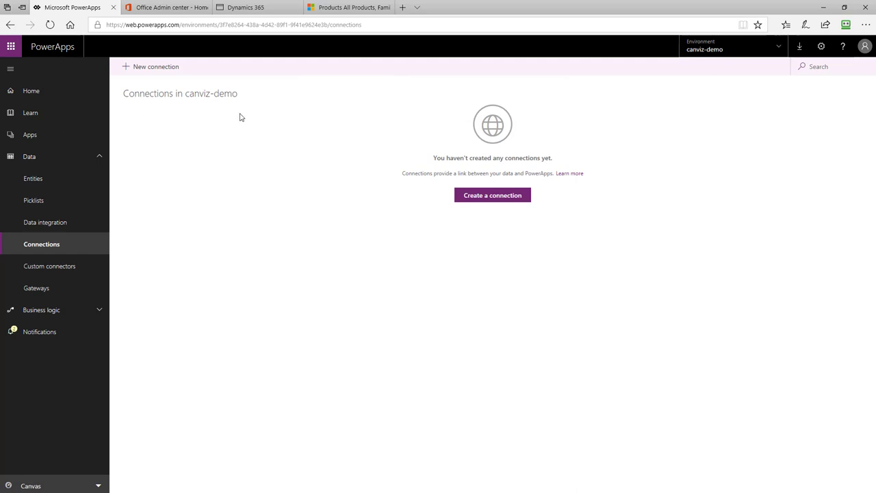
{"action": "mouse_move", "coordinate": [156, 66]}
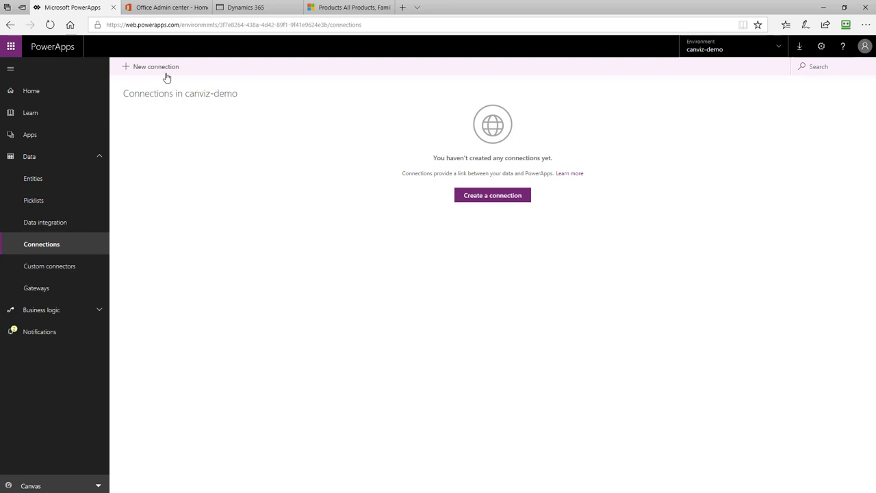
Create an Office 365 Outlook connection signed in with the work account.
{"action": "left_click", "coordinate": [156, 67]}
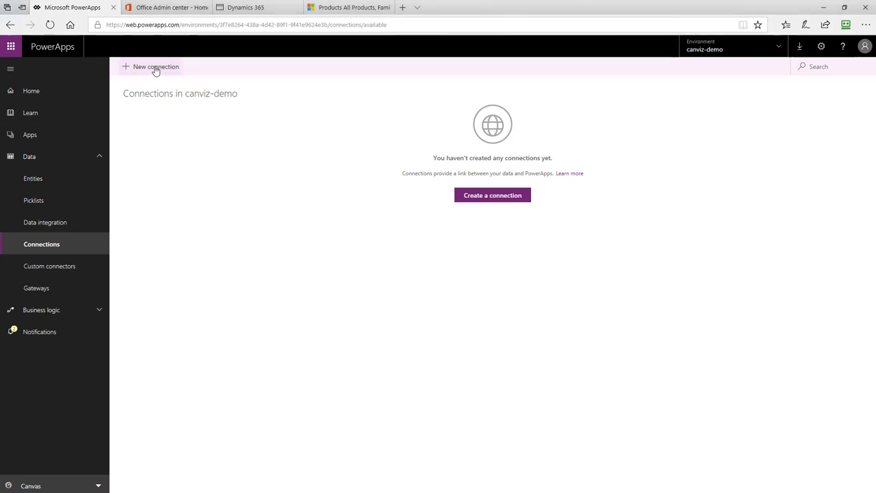
{"action": "left_click", "coordinate": [156, 67]}
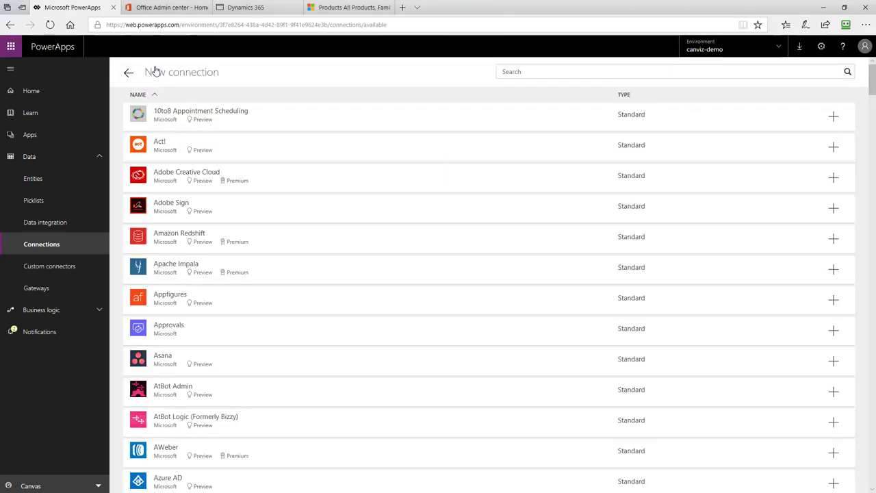
{"action": "type", "text": "Office 365 Outlook"}
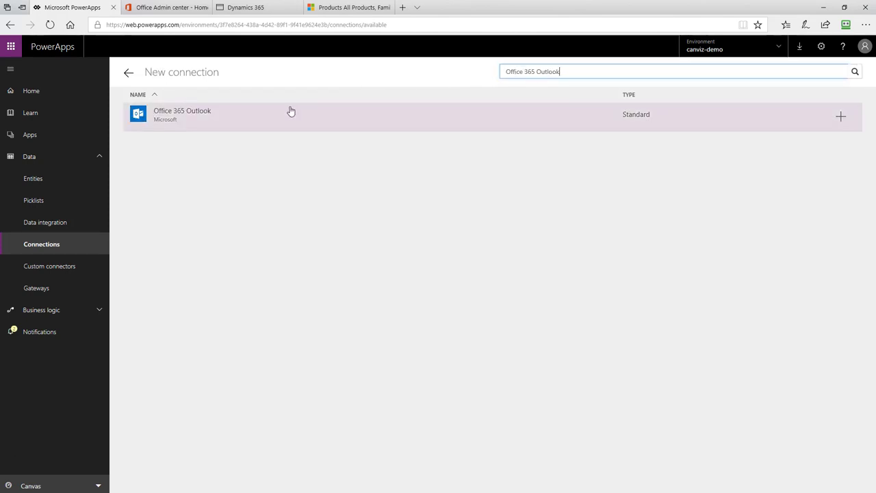
{"action": "left_click", "coordinate": [182, 114]}
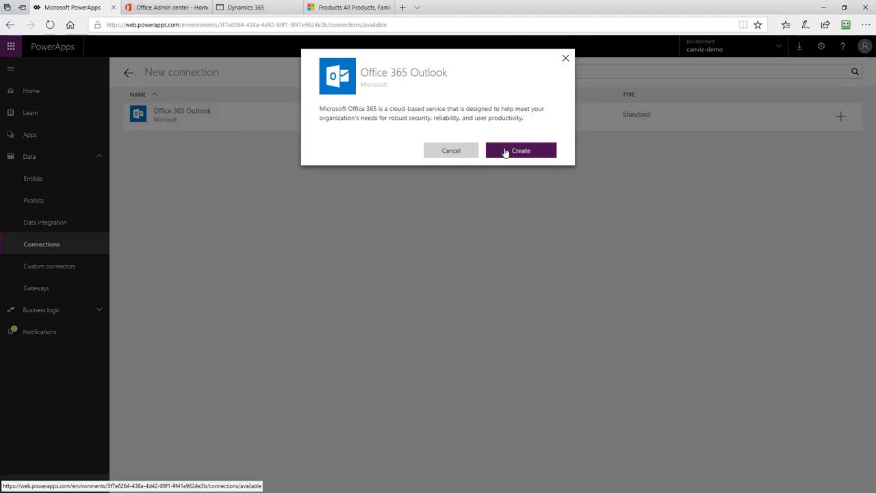
{"action": "left_click", "coordinate": [521, 150]}
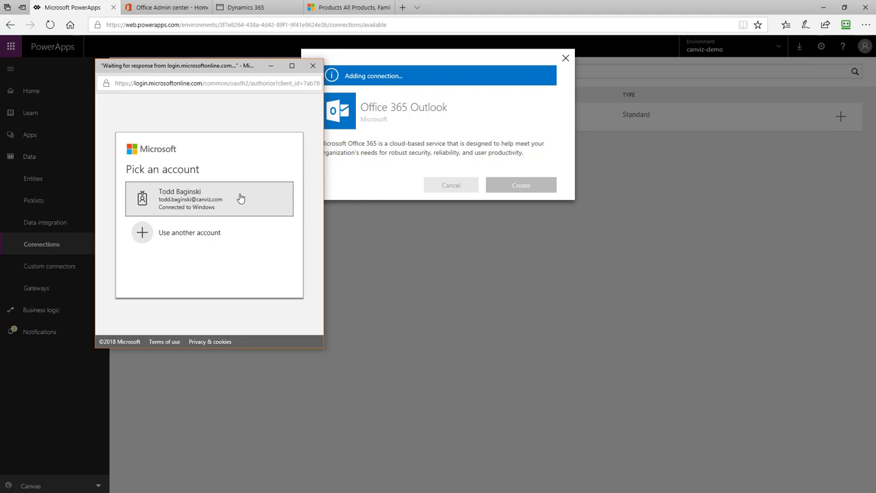
{"action": "left_click", "coordinate": [208, 199]}
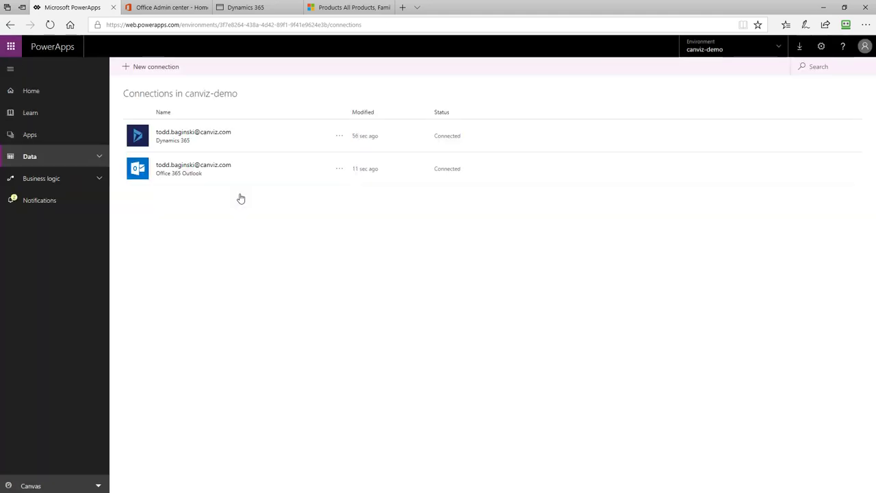
Search for and create the Office 365 Users connection.
{"action": "left_click", "coordinate": [155, 67]}
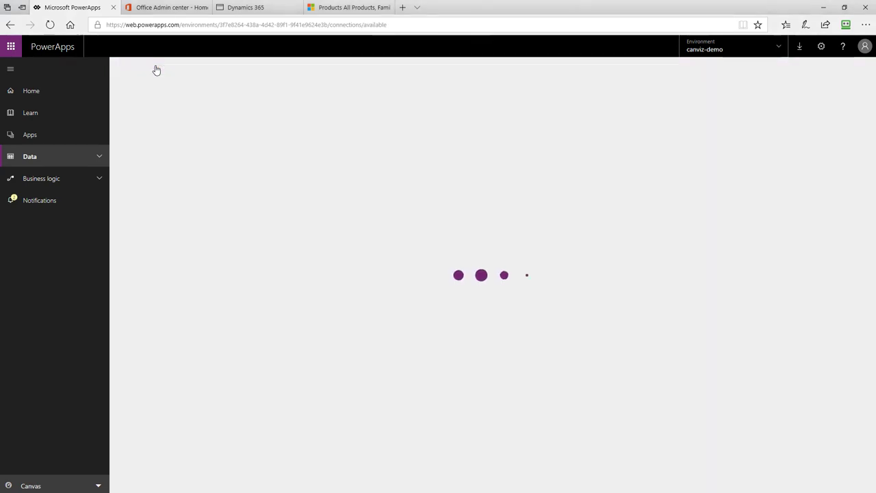
{"action": "mouse_move", "coordinate": [496, 144]}
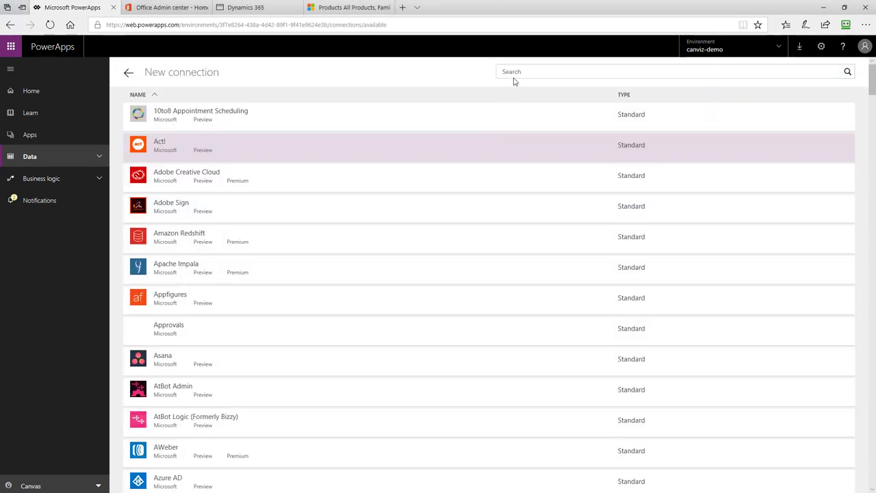
{"action": "type", "text": "Office 365 Outlook"}
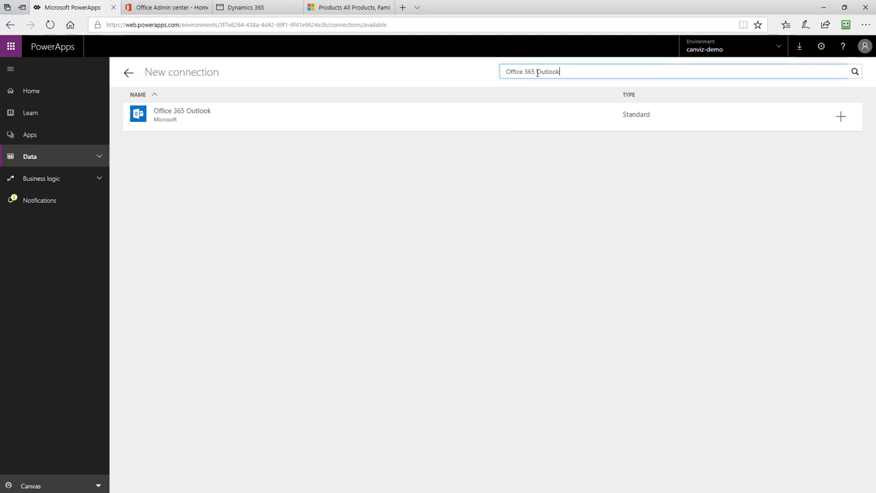
{"action": "type", "text": "Office 365 User"}
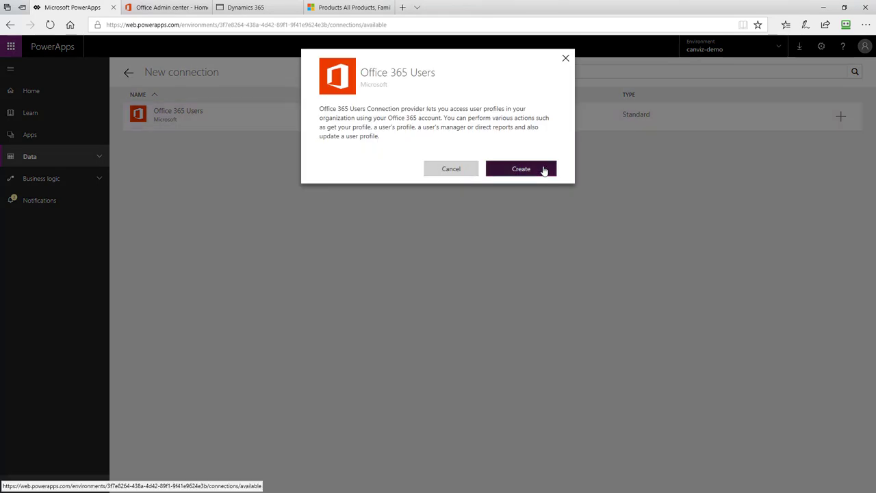
{"action": "left_click", "coordinate": [521, 169]}
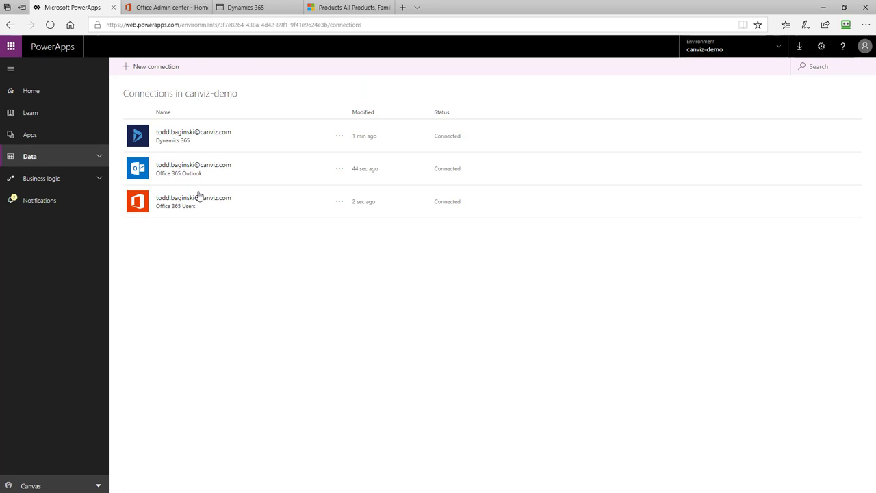
{"action": "left_click", "coordinate": [30, 156]}
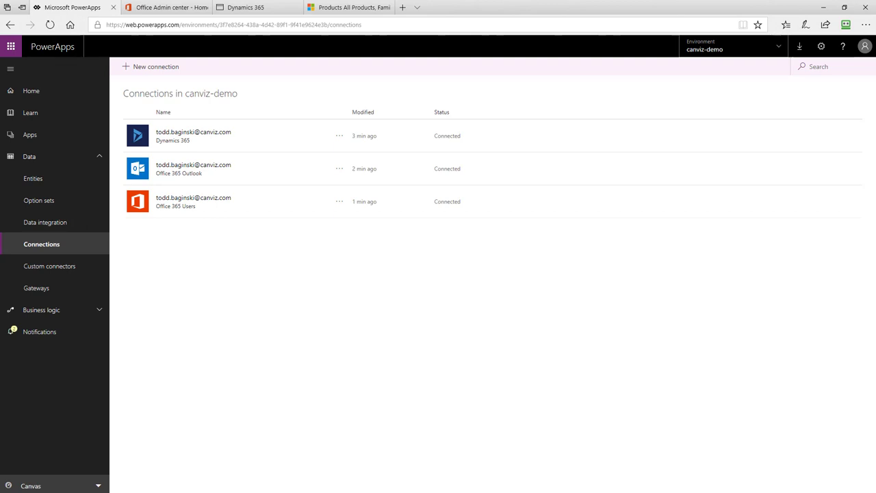
Upload SalesBuddy.zip through Import package, with the SalesBuddy app set to create as new.
{"action": "left_click", "coordinate": [30, 135]}
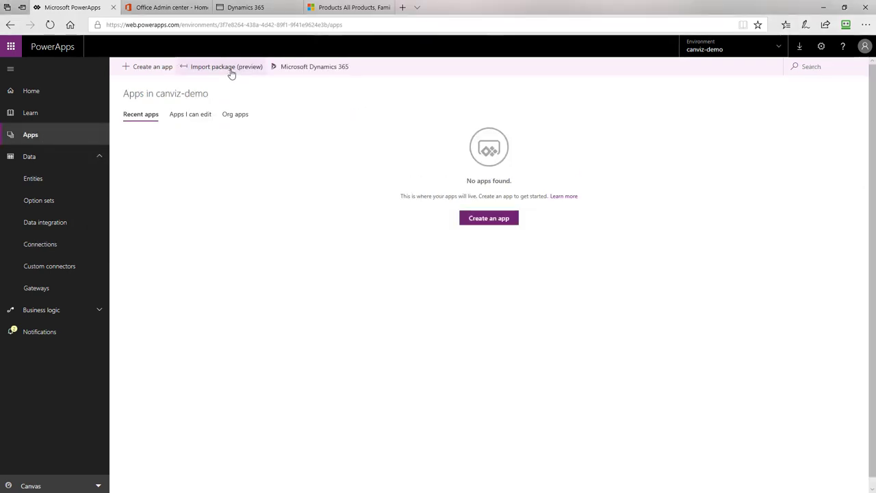
{"action": "left_click", "coordinate": [226, 67]}
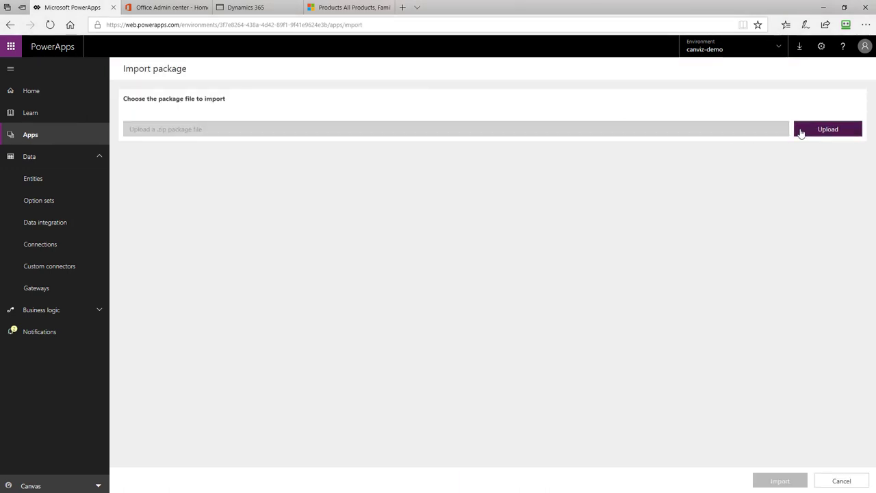
{"action": "left_click", "coordinate": [827, 129]}
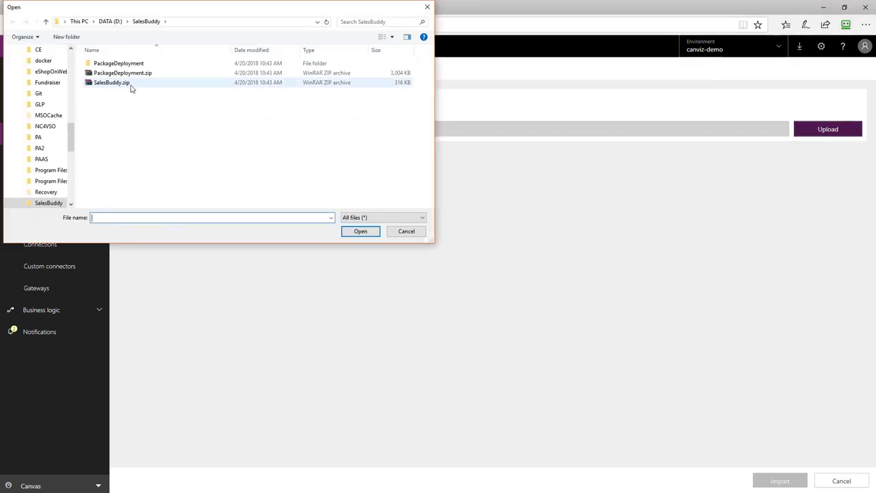
{"action": "left_click", "coordinate": [111, 82]}
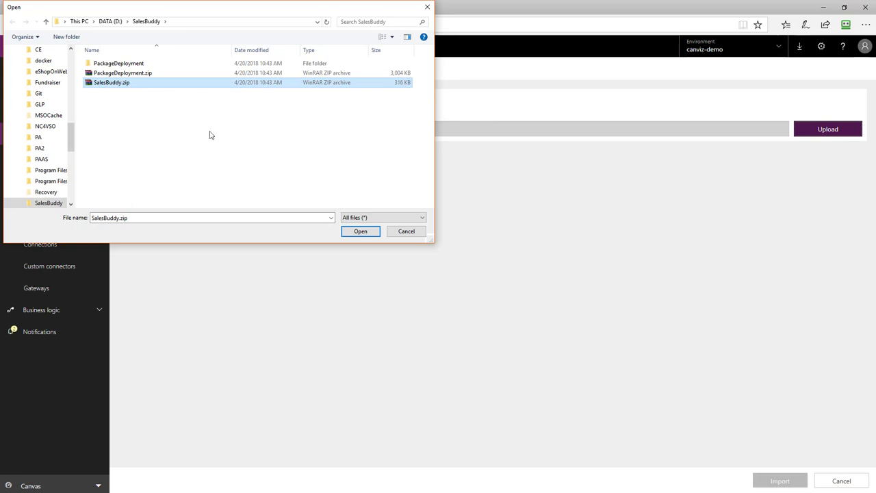
{"action": "left_click", "coordinate": [360, 231]}
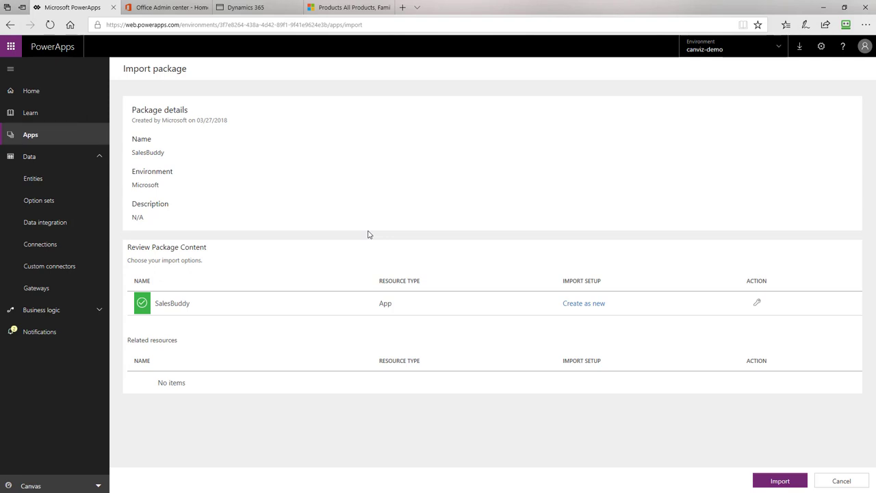
{"action": "mouse_move", "coordinate": [562, 287]}
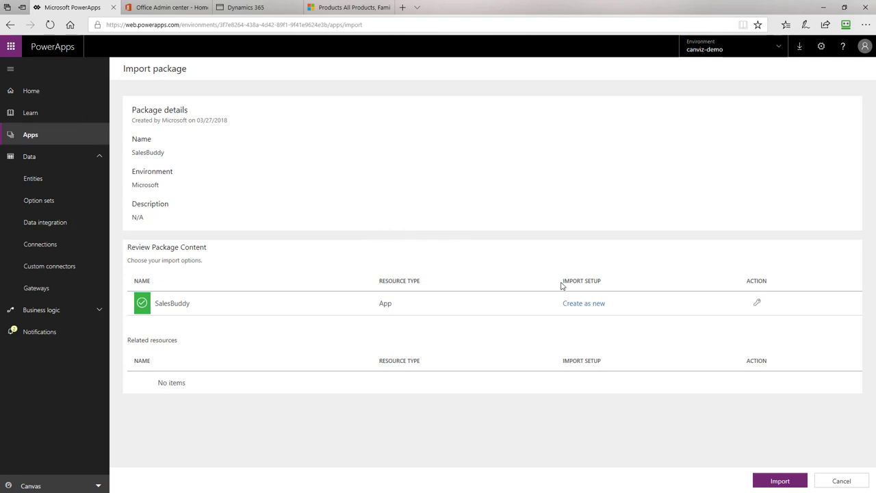
{"action": "mouse_move", "coordinate": [582, 314]}
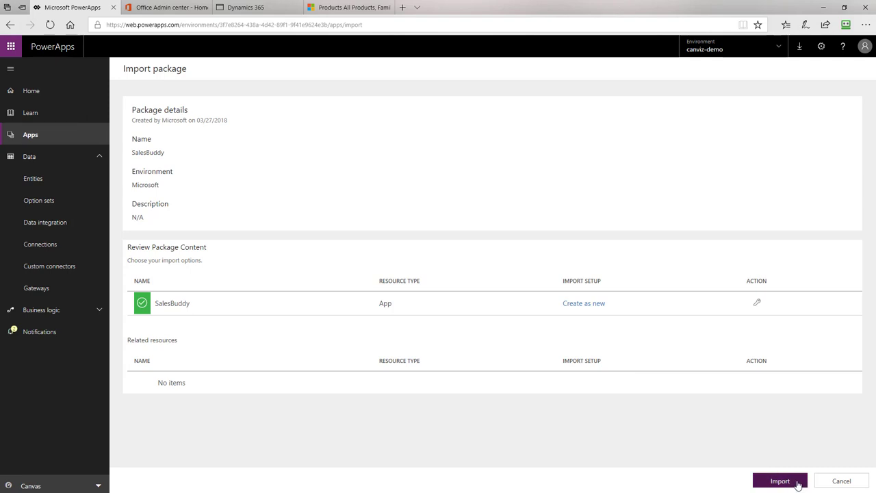
Import the SalesBuddy package and confirm SalesBuddy appears in the Apps list.
{"action": "left_click", "coordinate": [780, 480]}
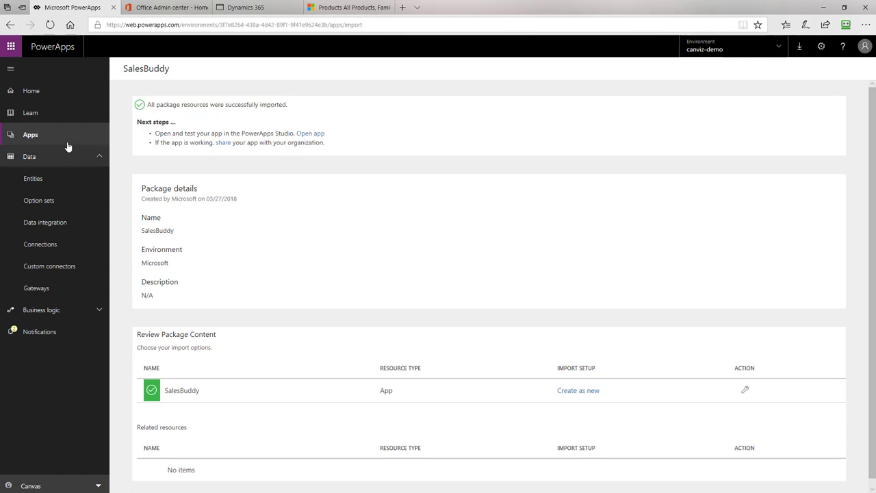
{"action": "left_click", "coordinate": [30, 134]}
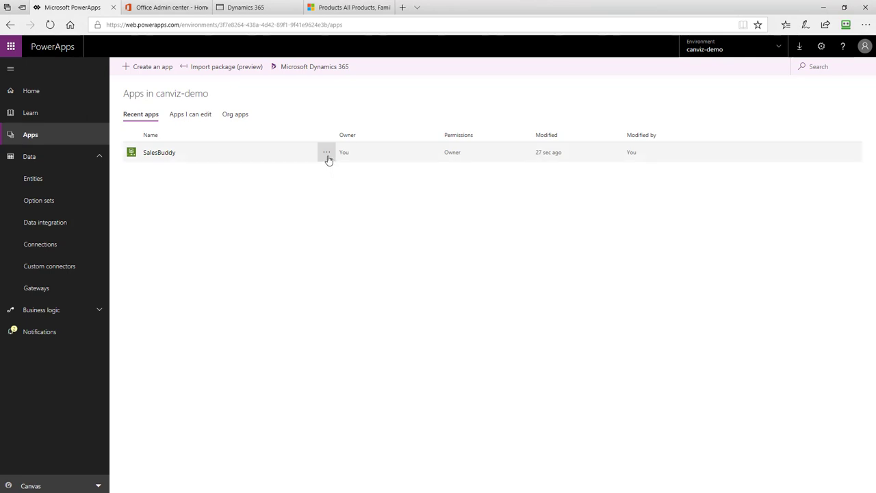
Edit SalesBuddy in Studio and allow its connection permissions to reach Find products.
{"action": "left_click", "coordinate": [327, 152]}
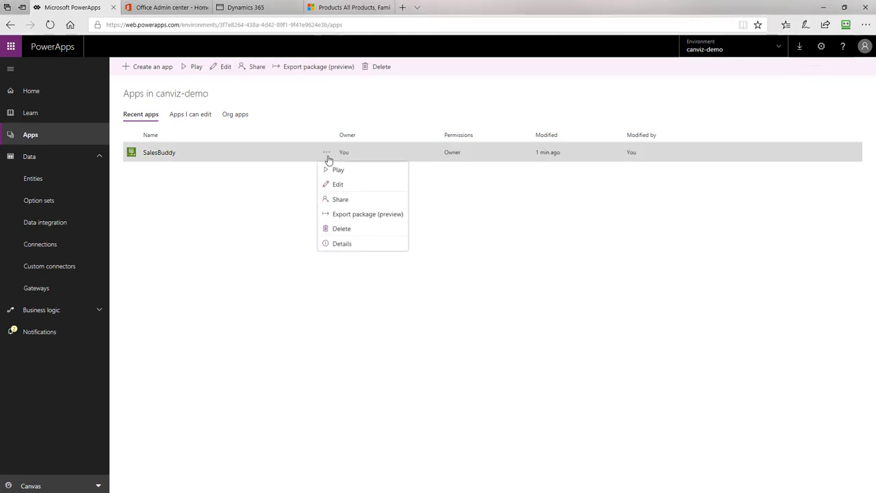
{"action": "left_click", "coordinate": [337, 184]}
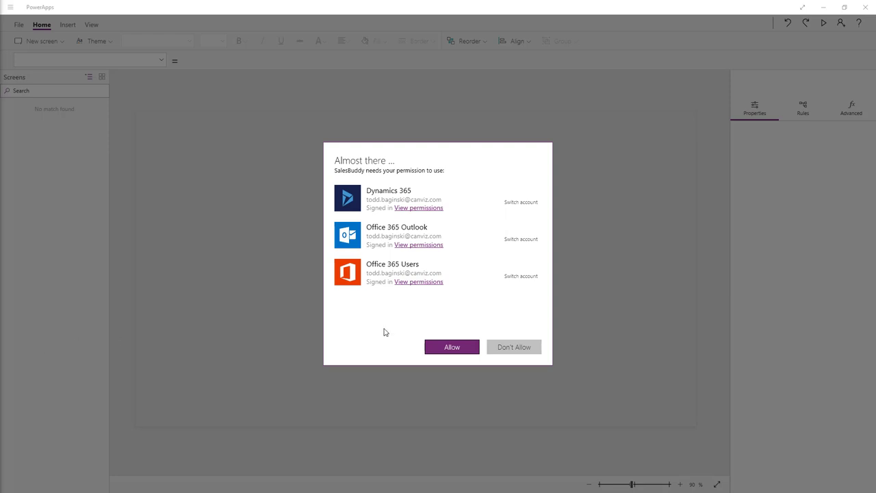
{"action": "mouse_move", "coordinate": [452, 328]}
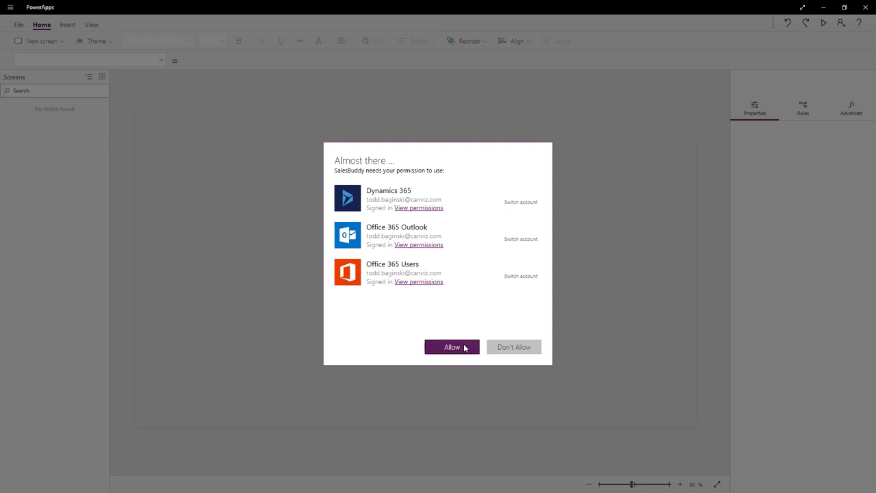
{"action": "left_click", "coordinate": [451, 347]}
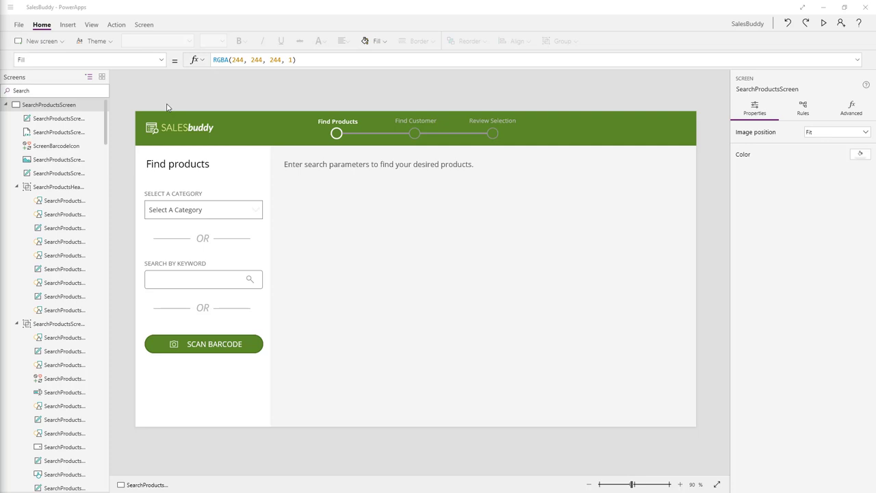
{"action": "mouse_move", "coordinate": [99, 30]}
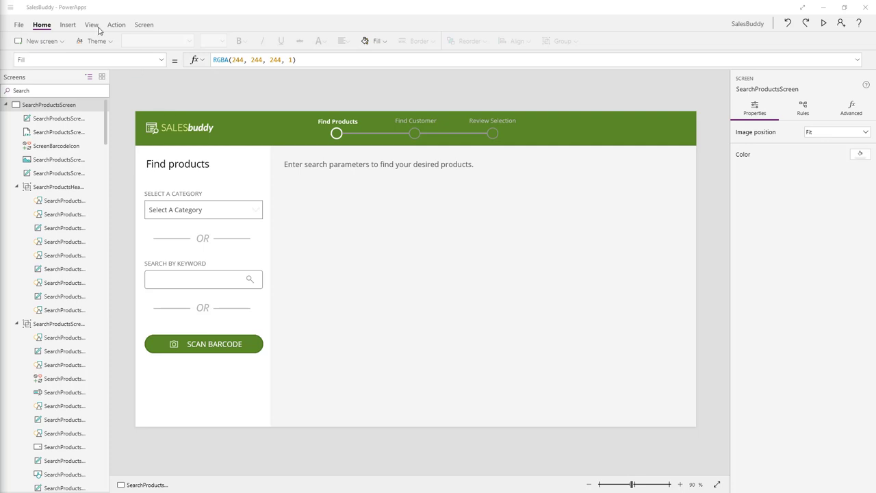
Remove the Accounts, Contacts, Products, Opportunity Lines and Opportunities data sources.
{"action": "left_click", "coordinate": [91, 25]}
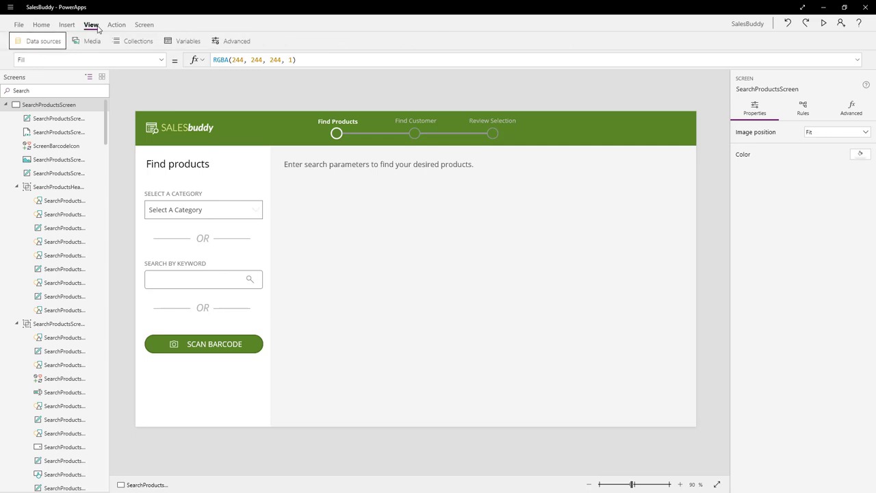
{"action": "left_click", "coordinate": [43, 42]}
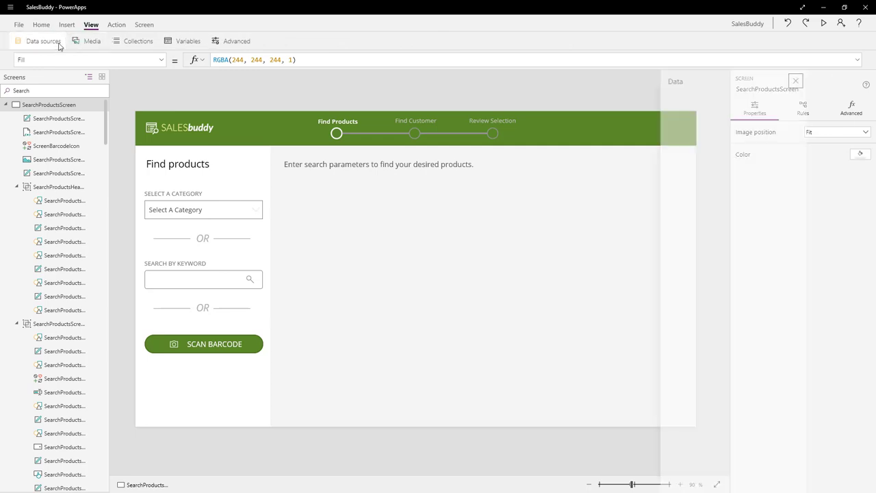
{"action": "left_click", "coordinate": [43, 40]}
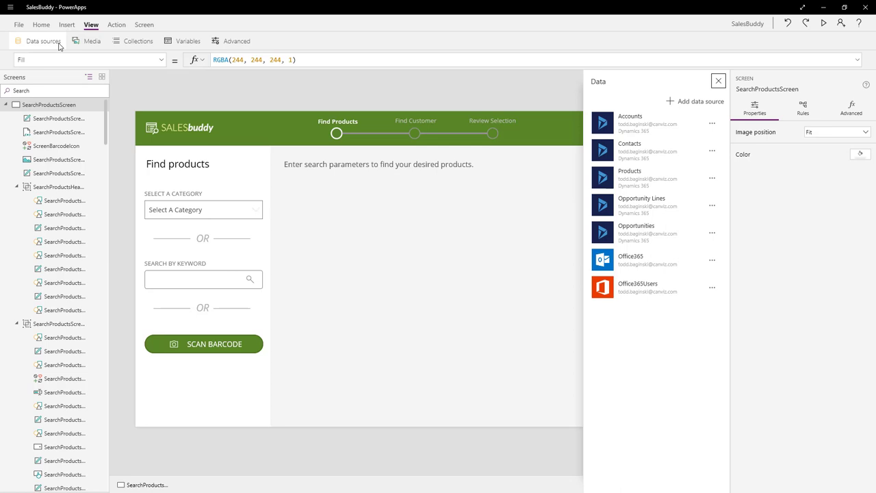
{"action": "mouse_move", "coordinate": [699, 144]}
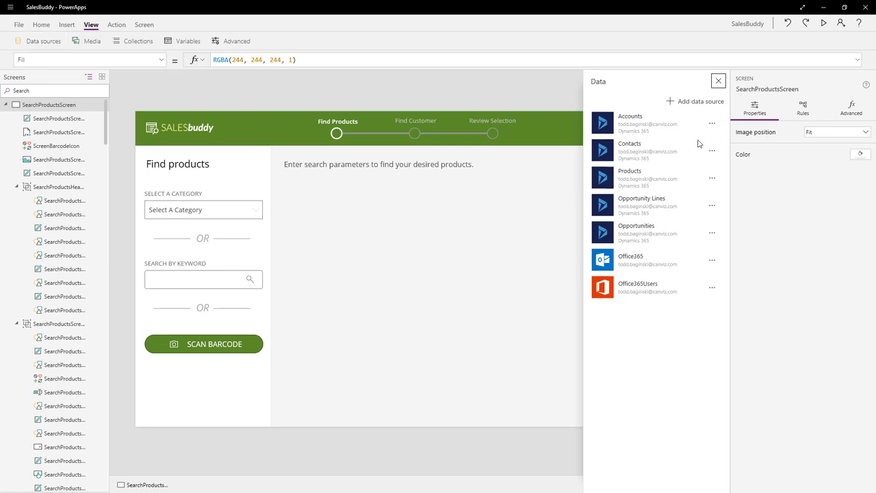
{"action": "left_click", "coordinate": [712, 123]}
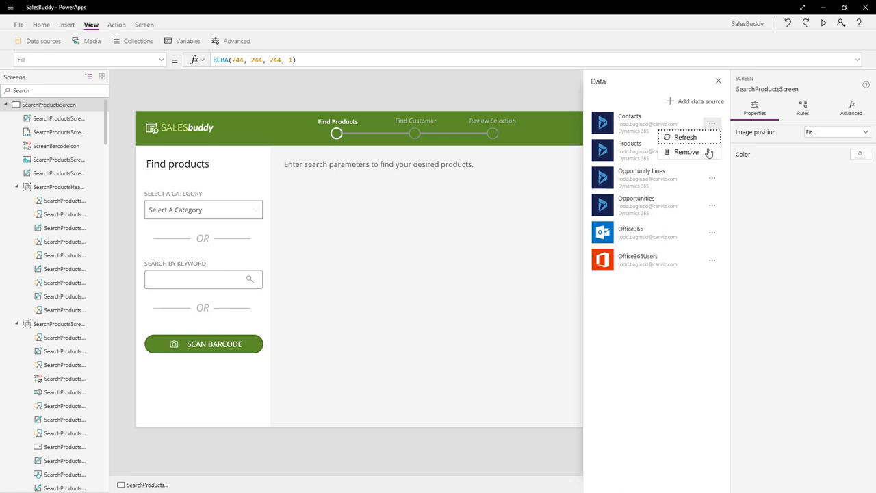
{"action": "left_click", "coordinate": [686, 152]}
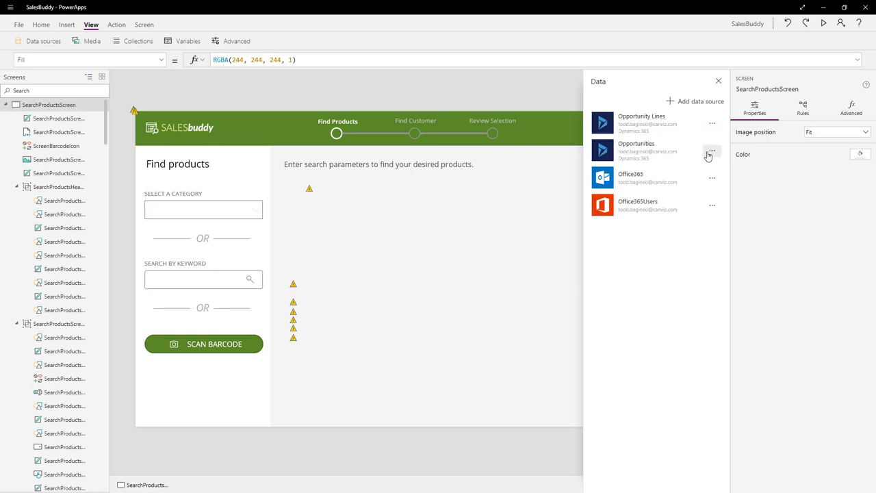
{"action": "mouse_move", "coordinate": [712, 124]}
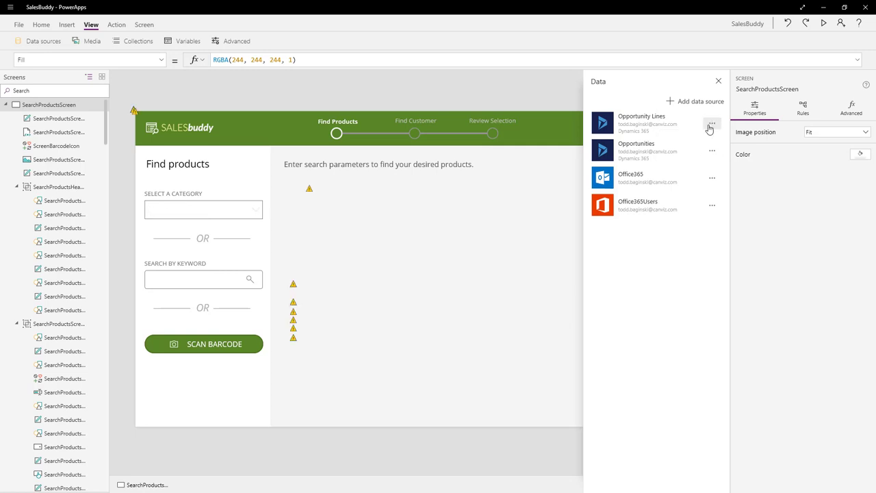
{"action": "left_click", "coordinate": [712, 123]}
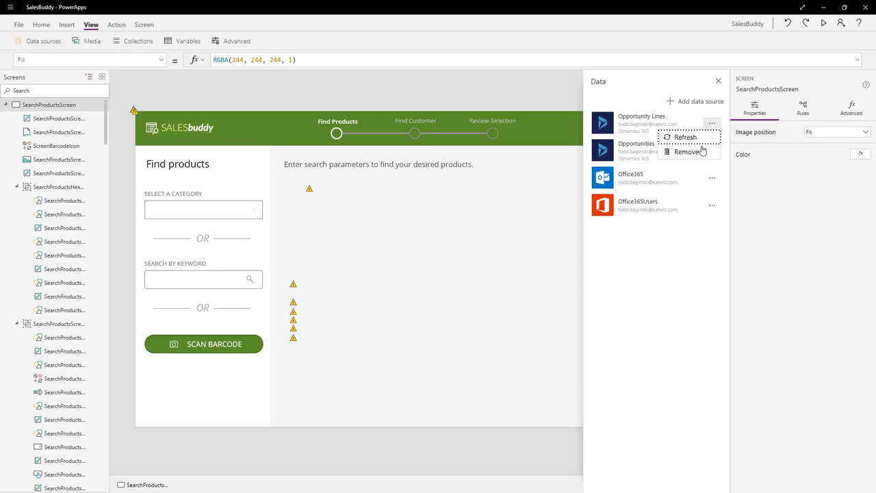
{"action": "left_click", "coordinate": [687, 152]}
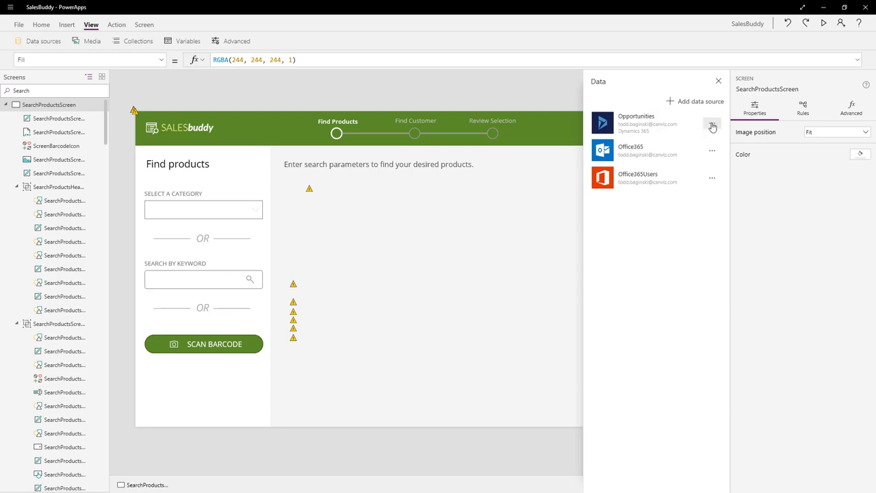
{"action": "left_click", "coordinate": [712, 127]}
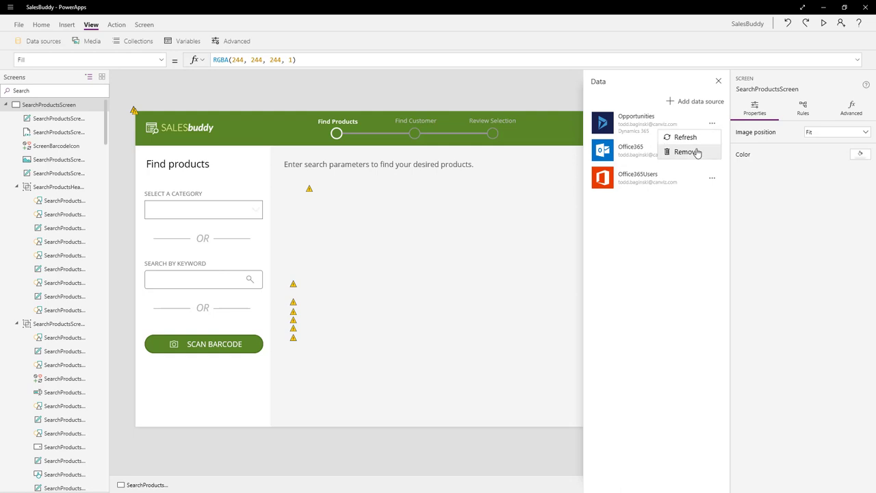
{"action": "left_click", "coordinate": [686, 151]}
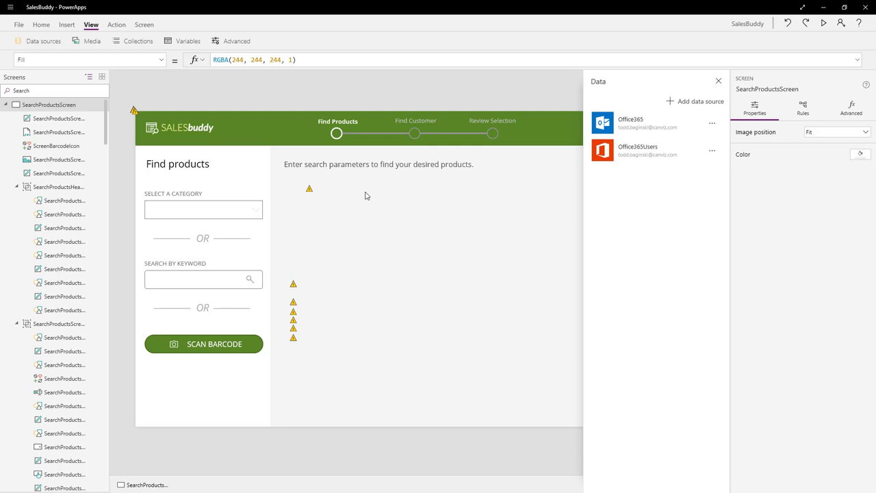
{"action": "mouse_move", "coordinate": [652, 230]}
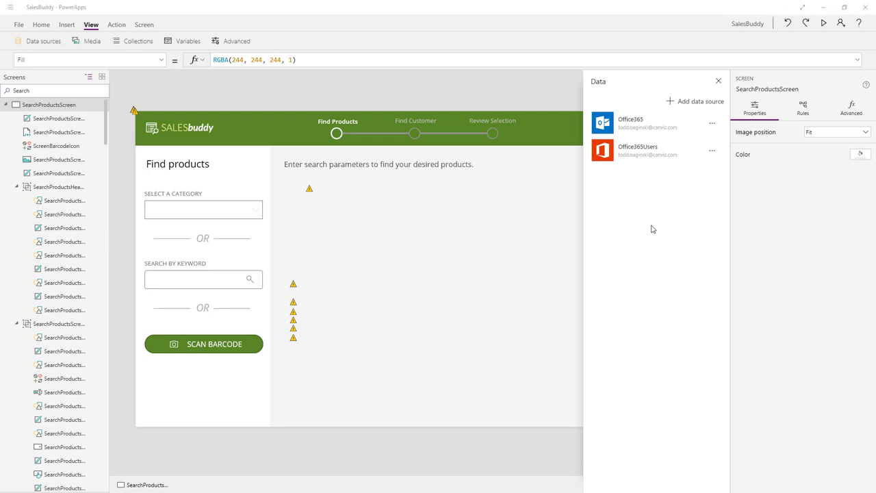
{"action": "mouse_move", "coordinate": [684, 111]}
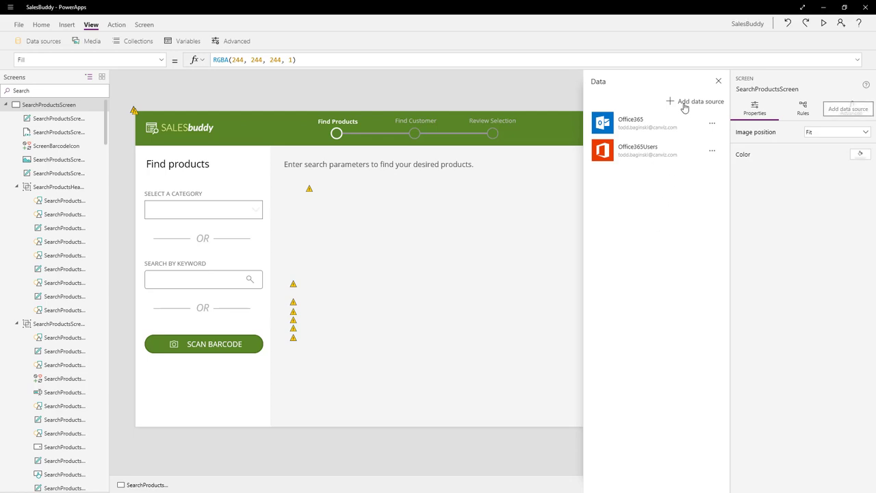
Connect the Dynamics 365 tables, including Accounts, from the canviz-demo dataset.
{"action": "left_click", "coordinate": [700, 101]}
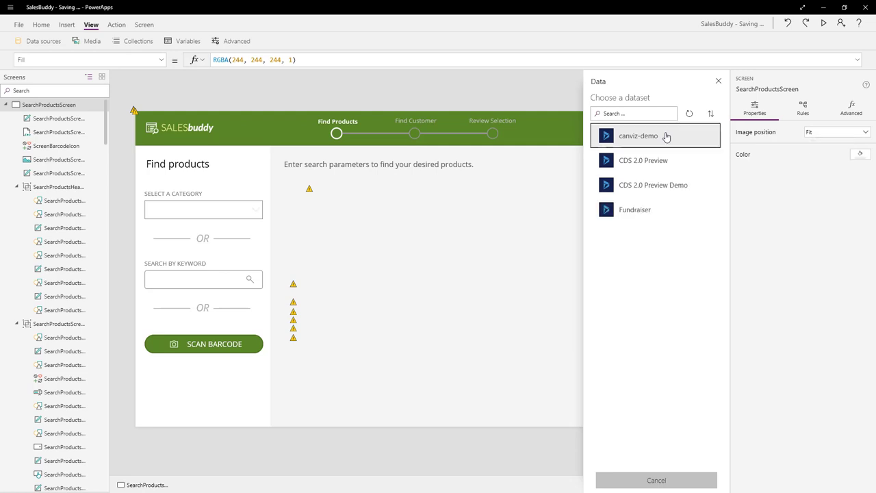
{"action": "left_click", "coordinate": [638, 136]}
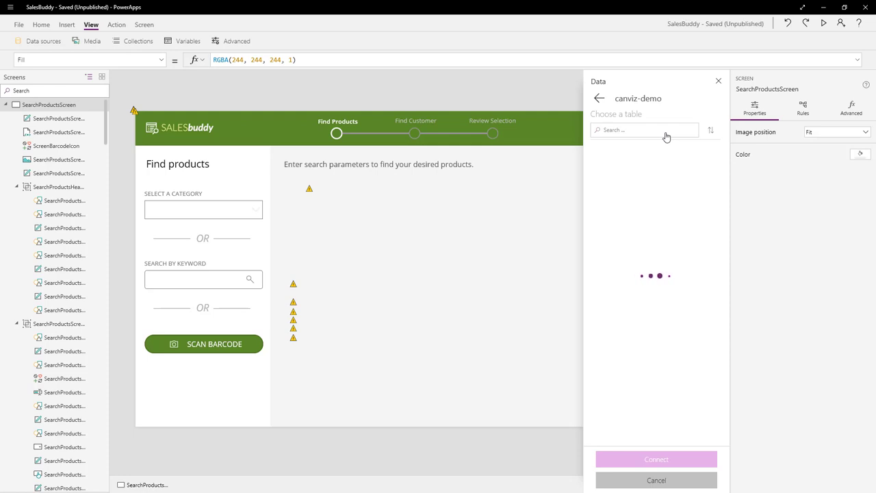
{"action": "mouse_move", "coordinate": [622, 131]}
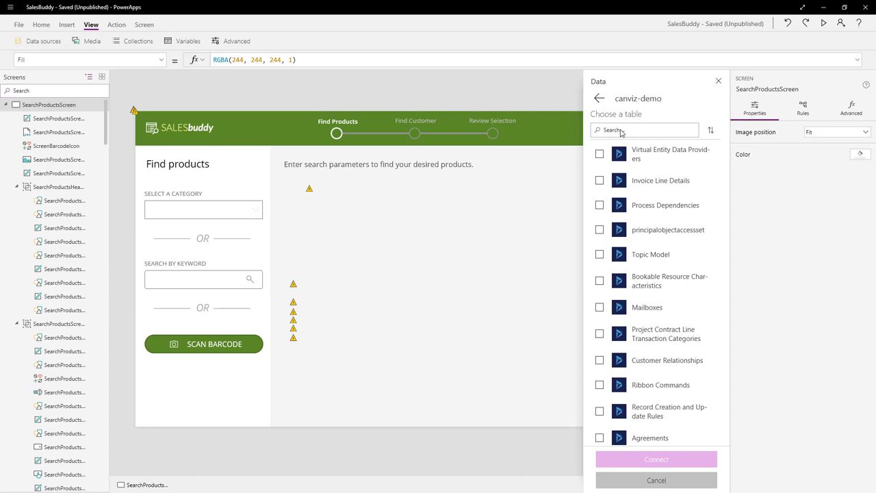
{"action": "left_click", "coordinate": [644, 130]}
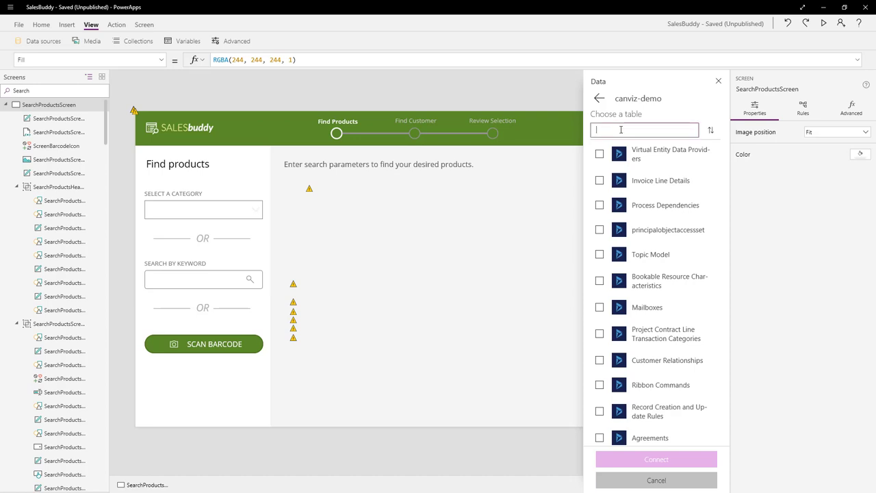
{"action": "type", "text": "a"}
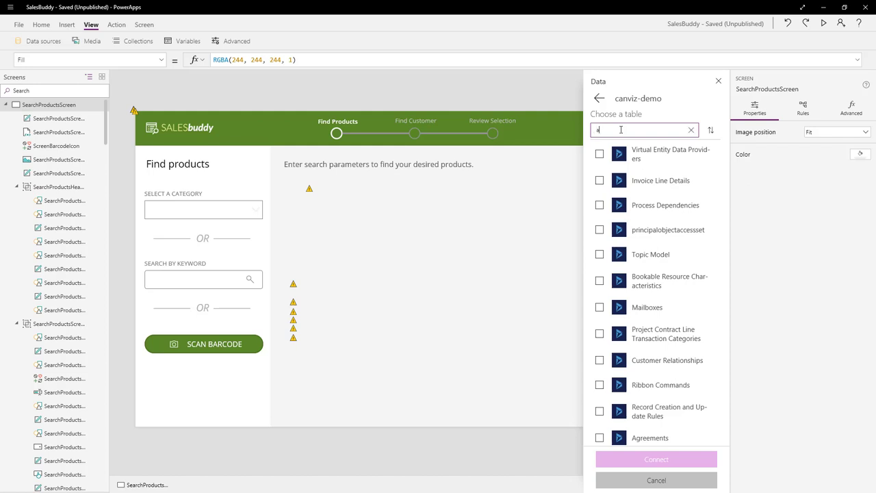
{"action": "type", "text": "accounts"}
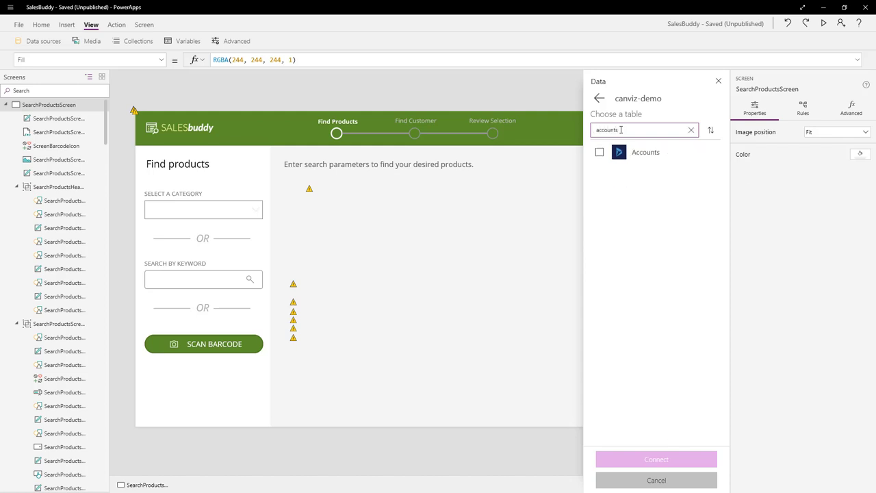
{"action": "left_click", "coordinate": [600, 152]}
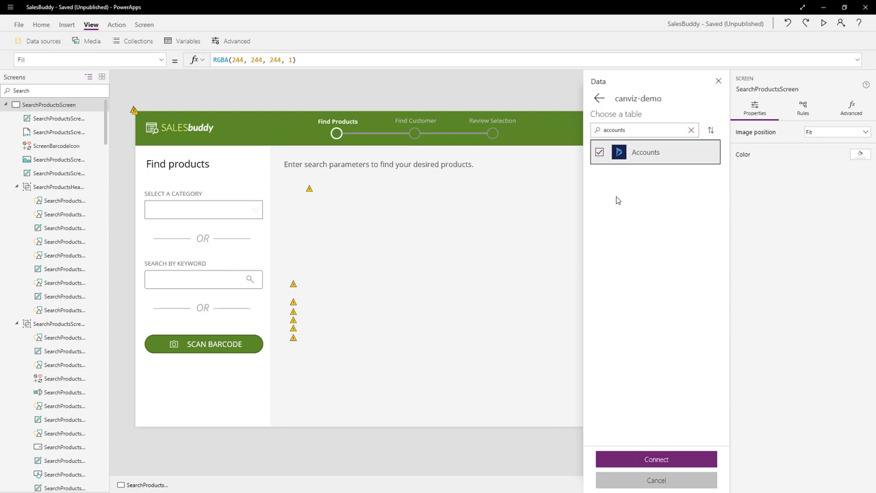
{"action": "left_click", "coordinate": [656, 460]}
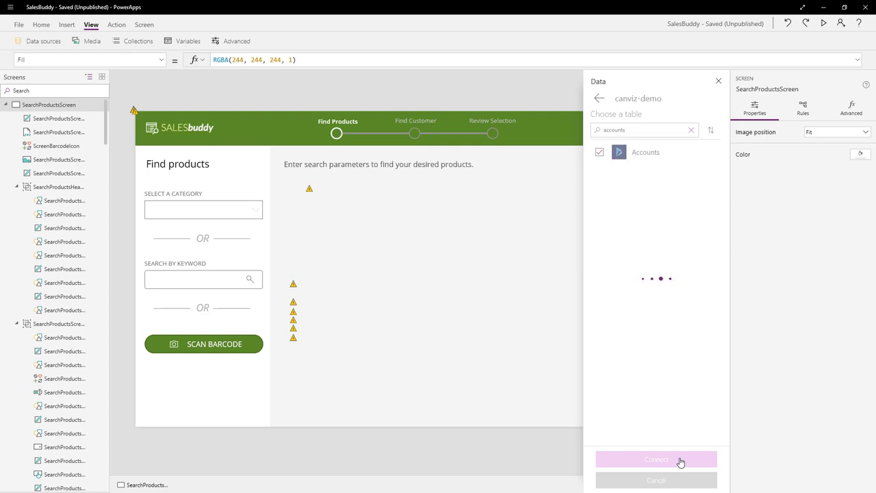
{"action": "left_click", "coordinate": [656, 459]}
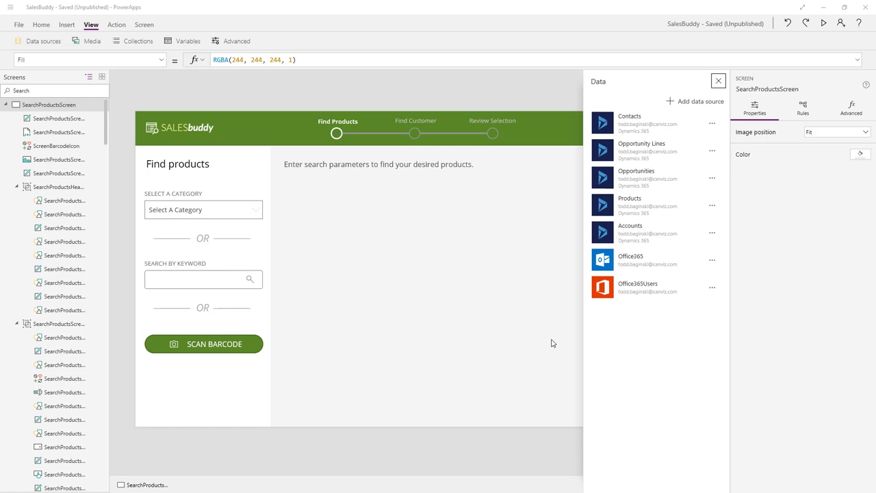
{"action": "mouse_move", "coordinate": [85, 68]}
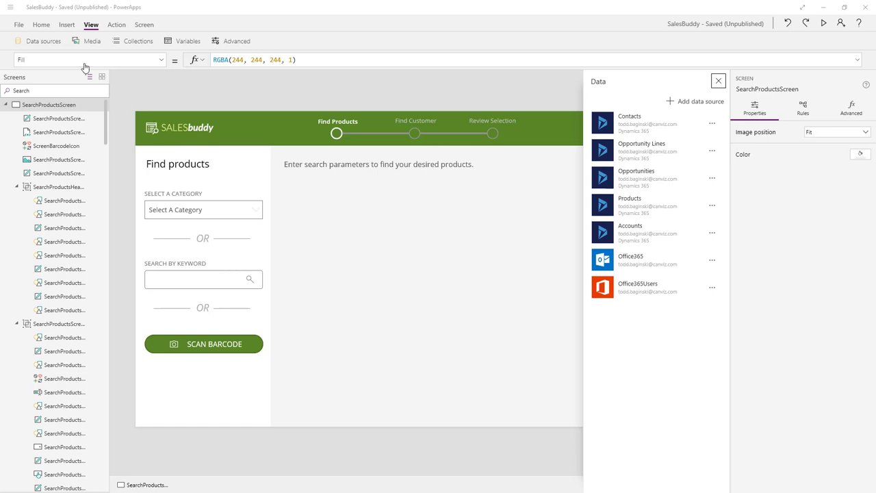
Save the SalesBuddy app from the File menu.
{"action": "left_click", "coordinate": [18, 24]}
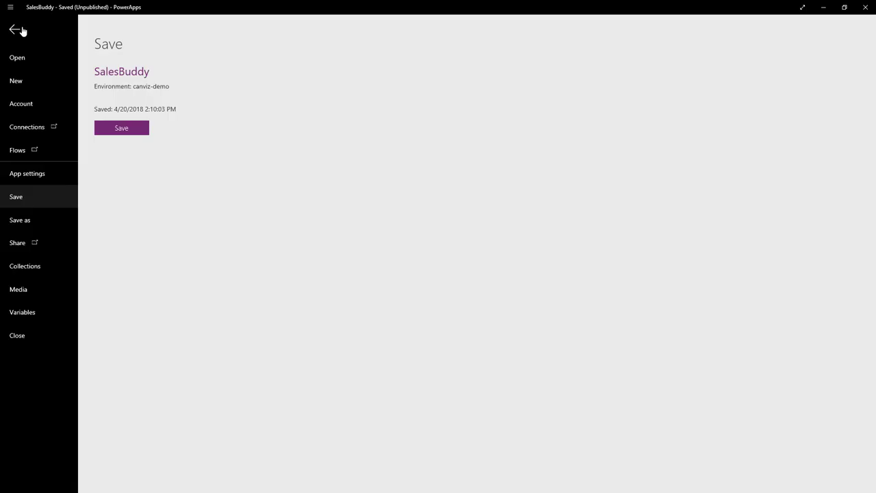
{"action": "mouse_move", "coordinate": [59, 77]}
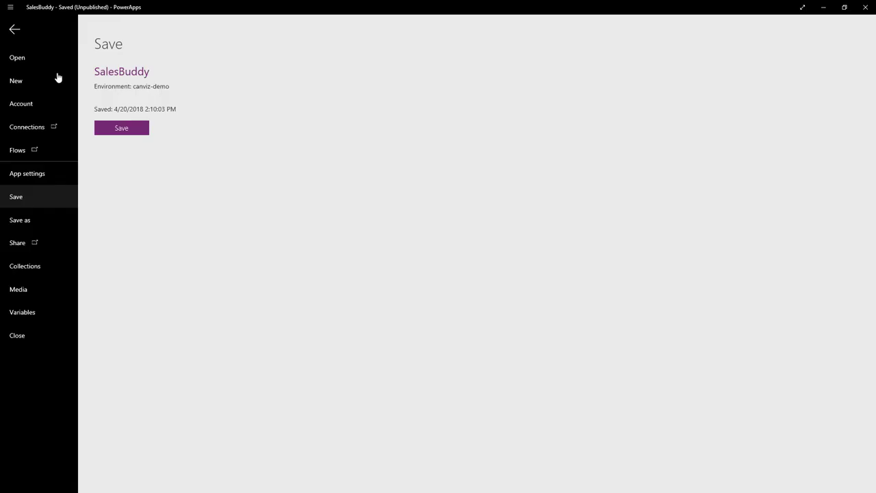
{"action": "left_click", "coordinate": [121, 128]}
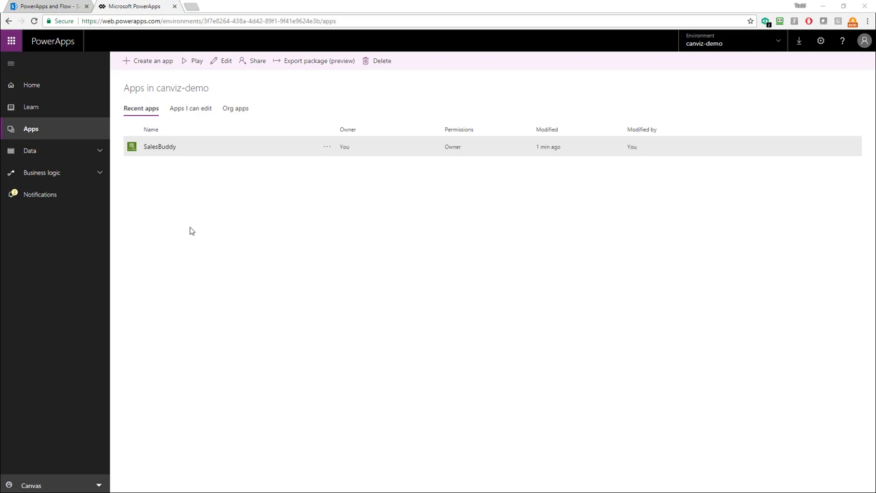
{"action": "mouse_move", "coordinate": [101, 150]}
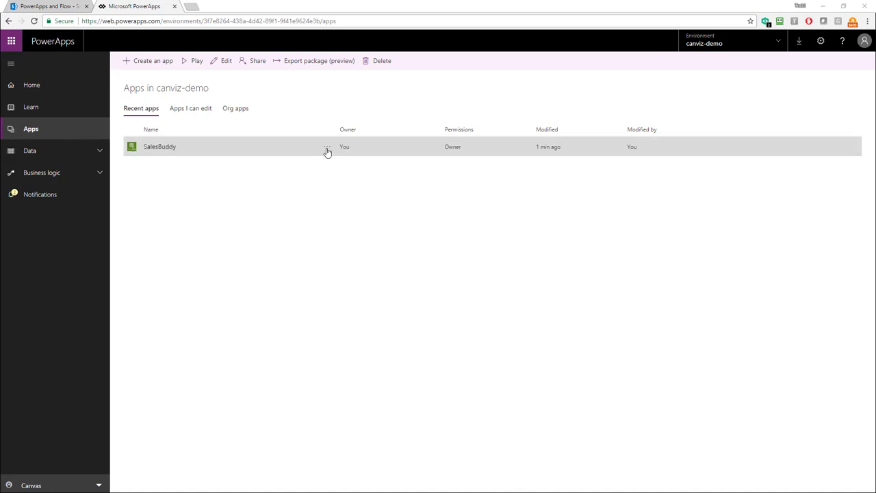
Play SalesBuddy and search All Categories, returning 109 products like the ATHENS Desk.
{"action": "left_click", "coordinate": [327, 146]}
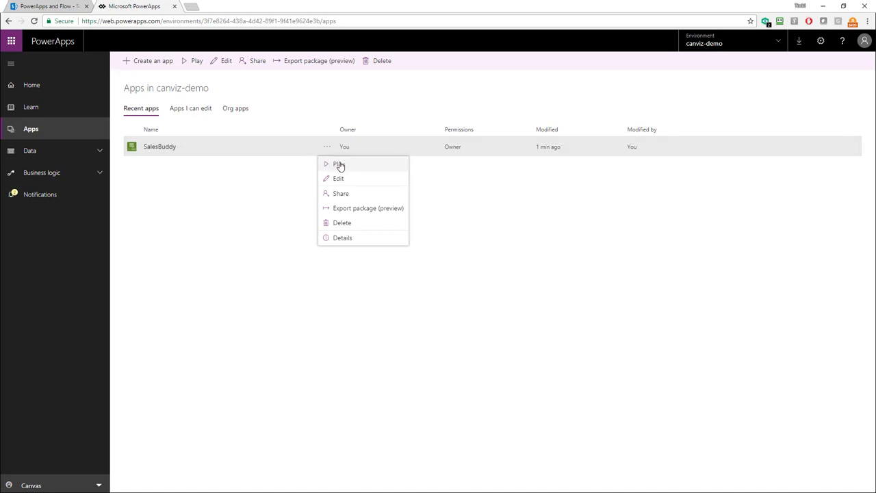
{"action": "left_click", "coordinate": [338, 164]}
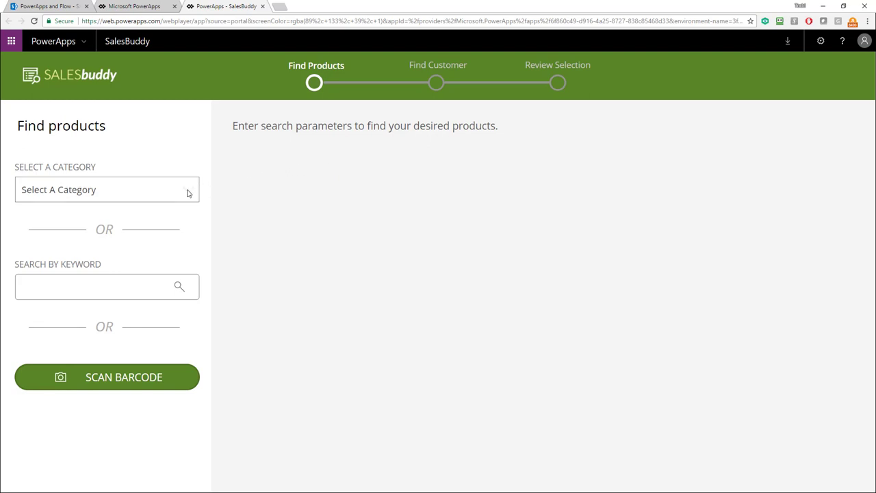
{"action": "left_click", "coordinate": [106, 190]}
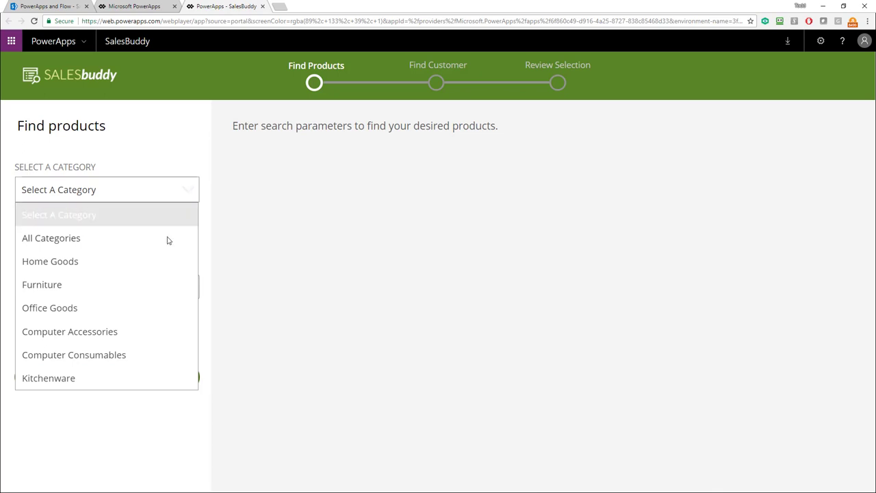
{"action": "left_click", "coordinate": [51, 238]}
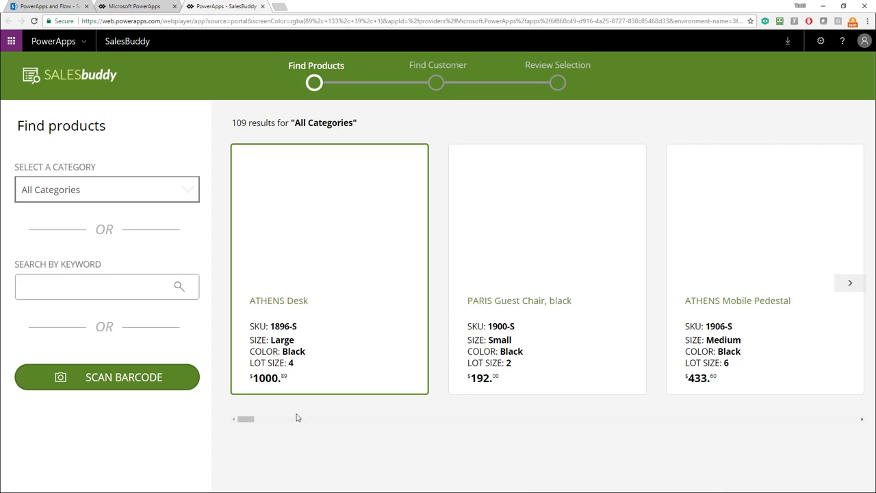